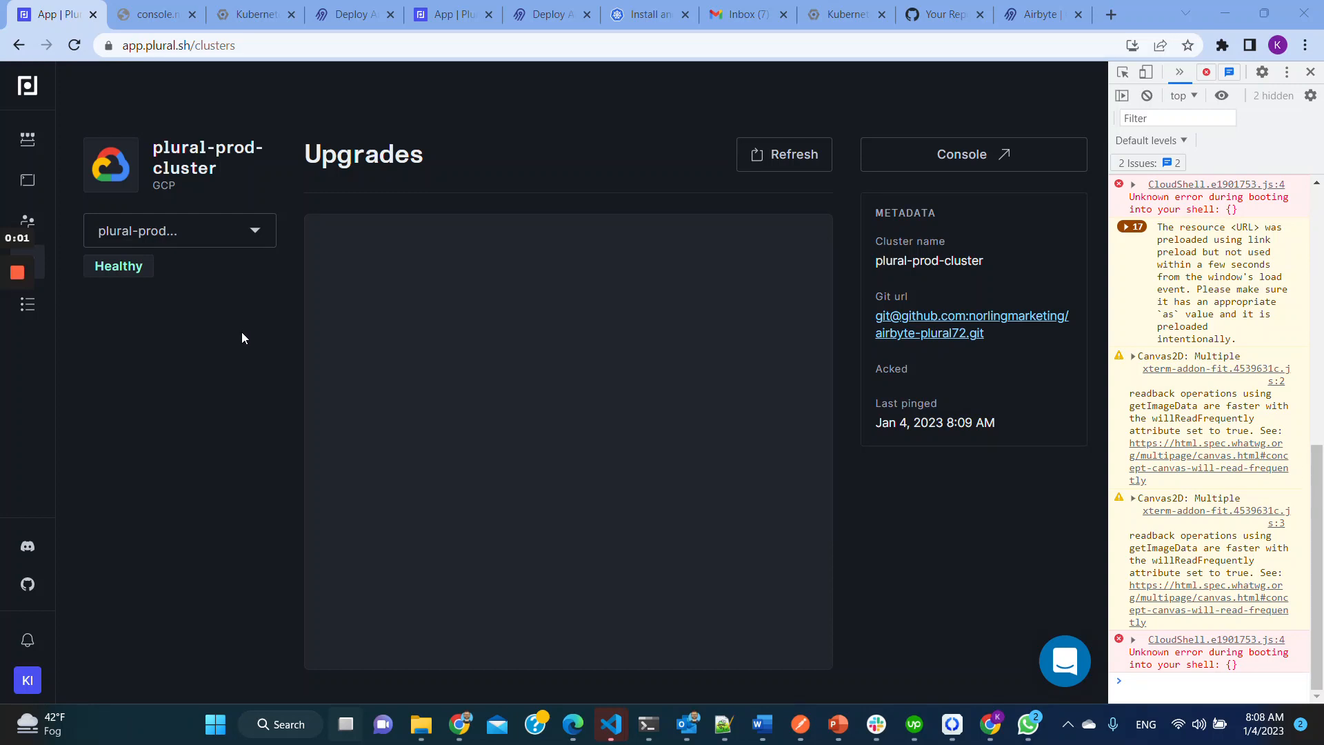
Step: Keep plural-prod-cluster as the selected cluster and go to the Marketplace
left_click(180, 231)
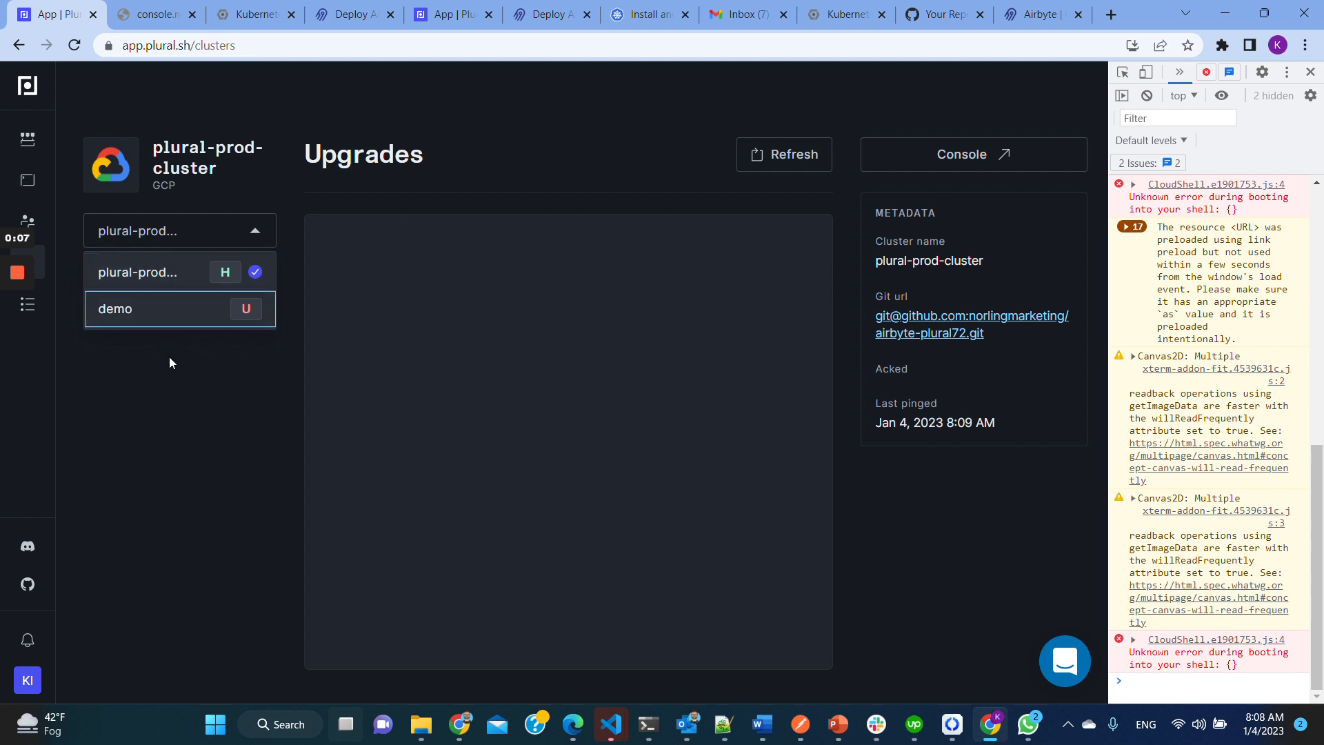
left_click(179, 230)
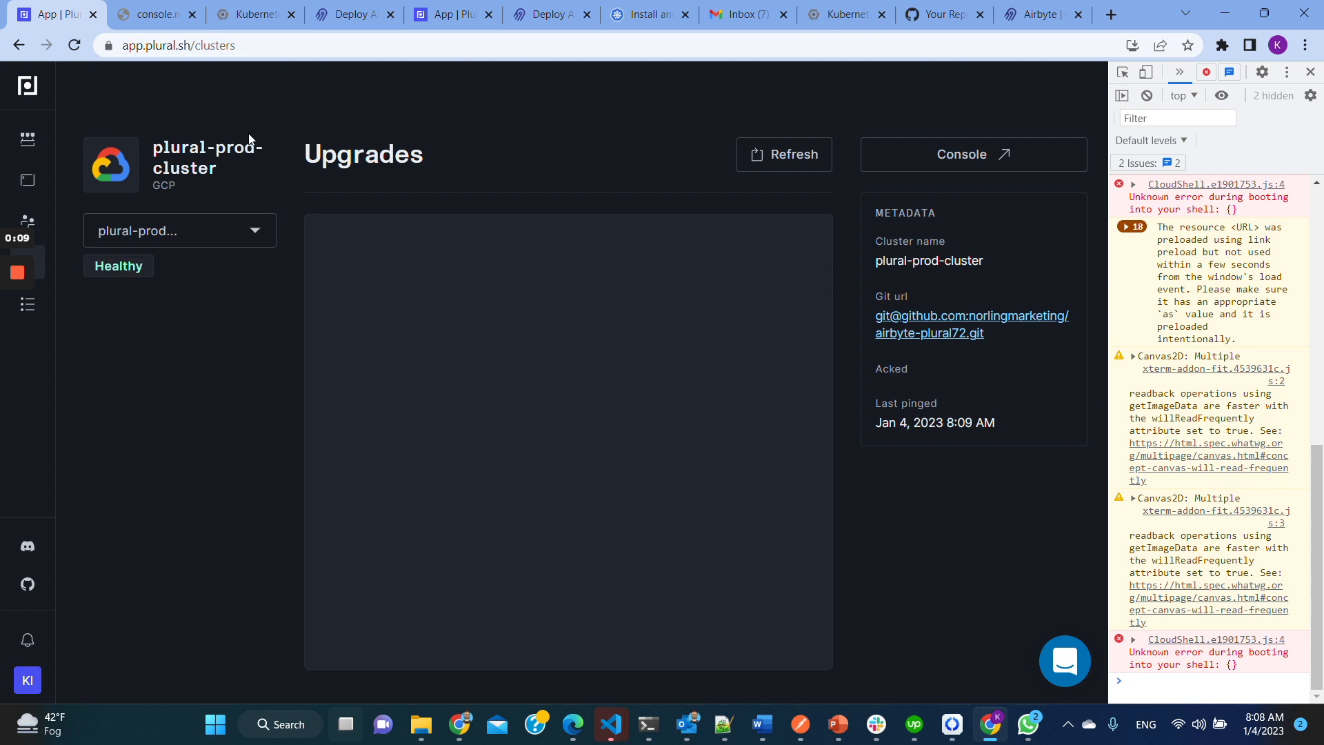
mouse_move(268, 198)
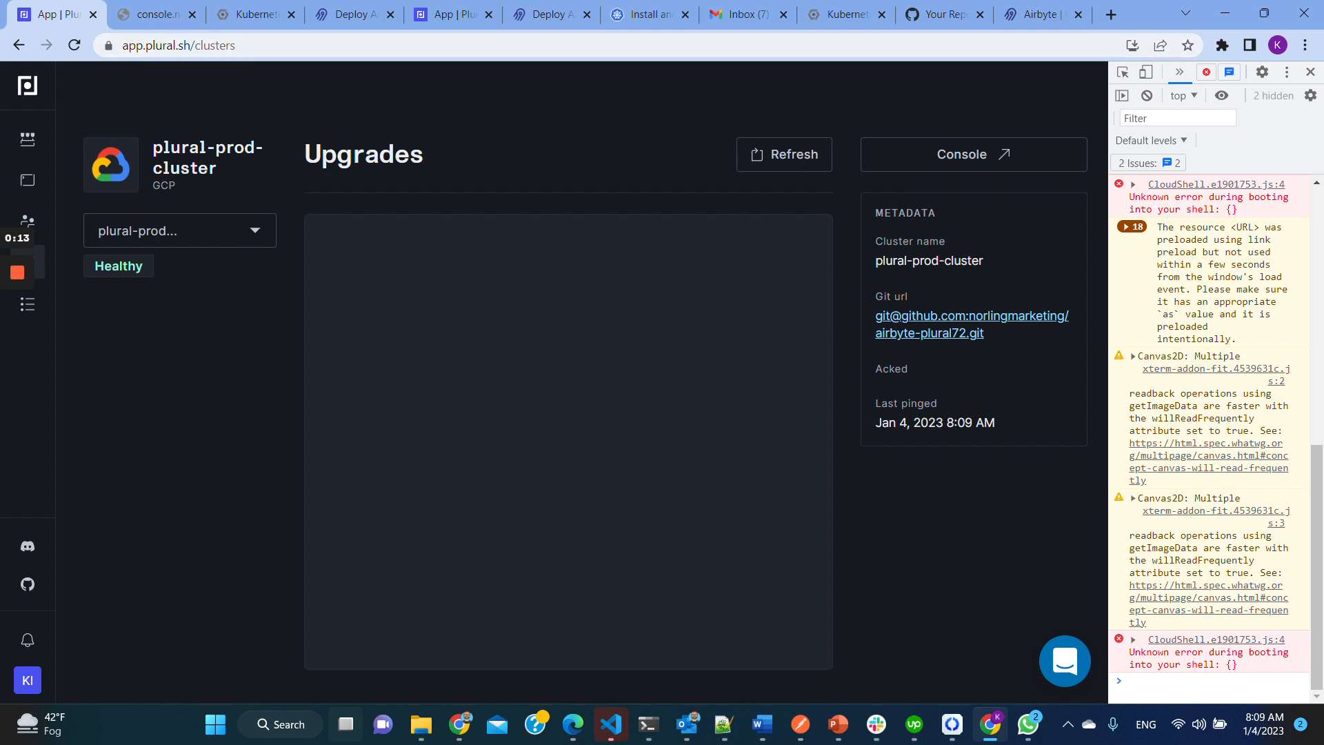
mouse_move(190, 230)
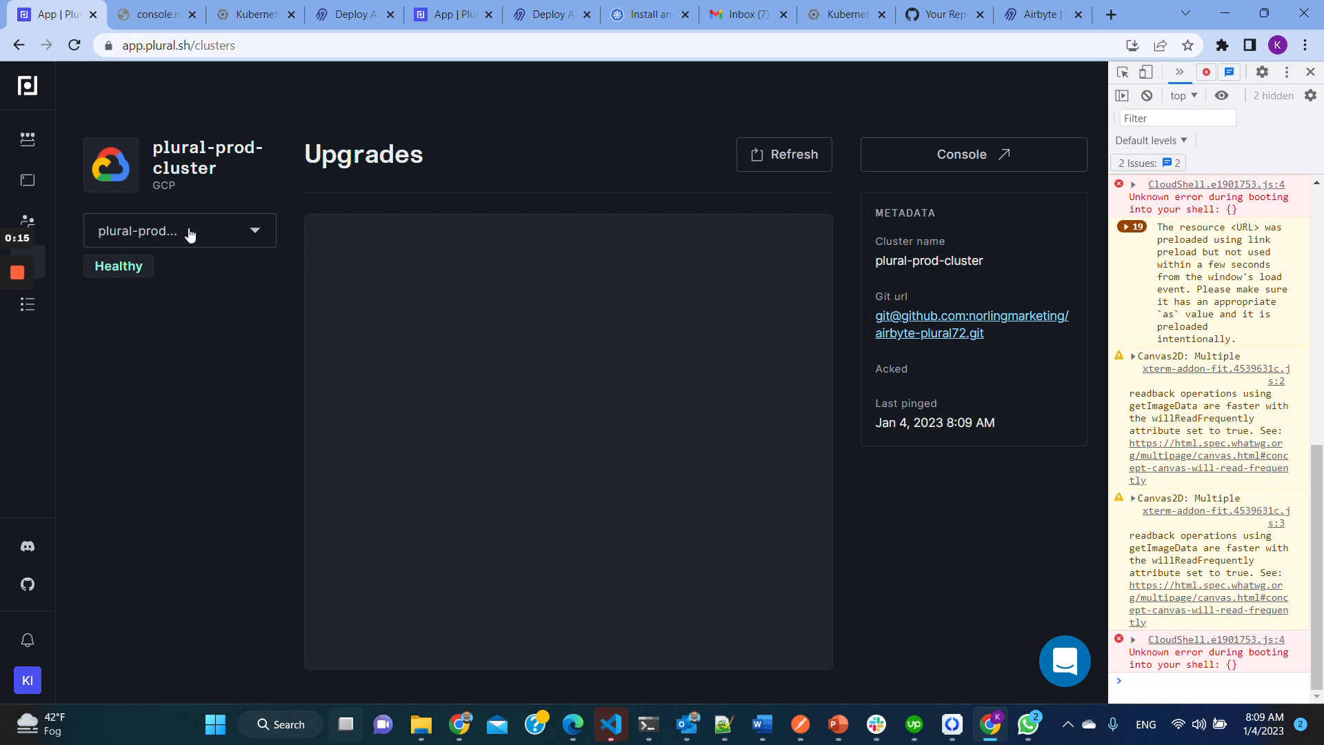
mouse_move(185, 237)
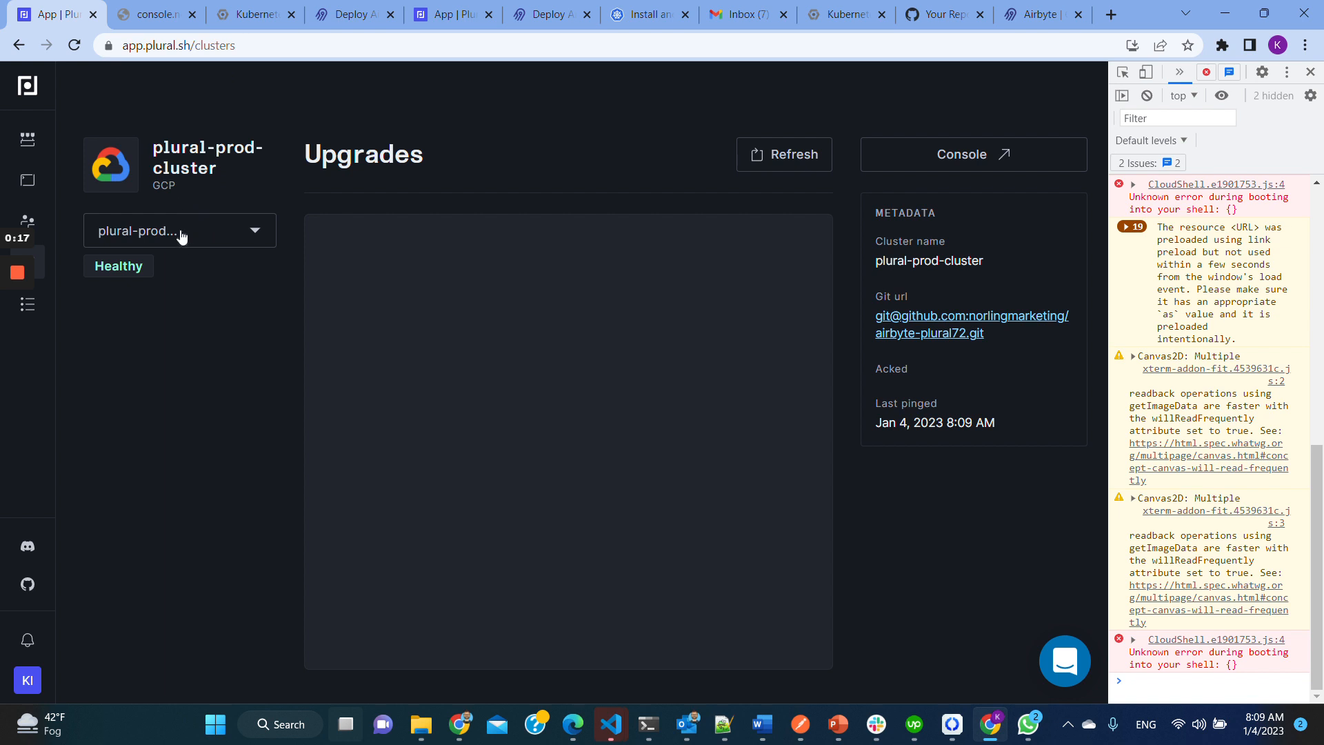
left_click(180, 230)
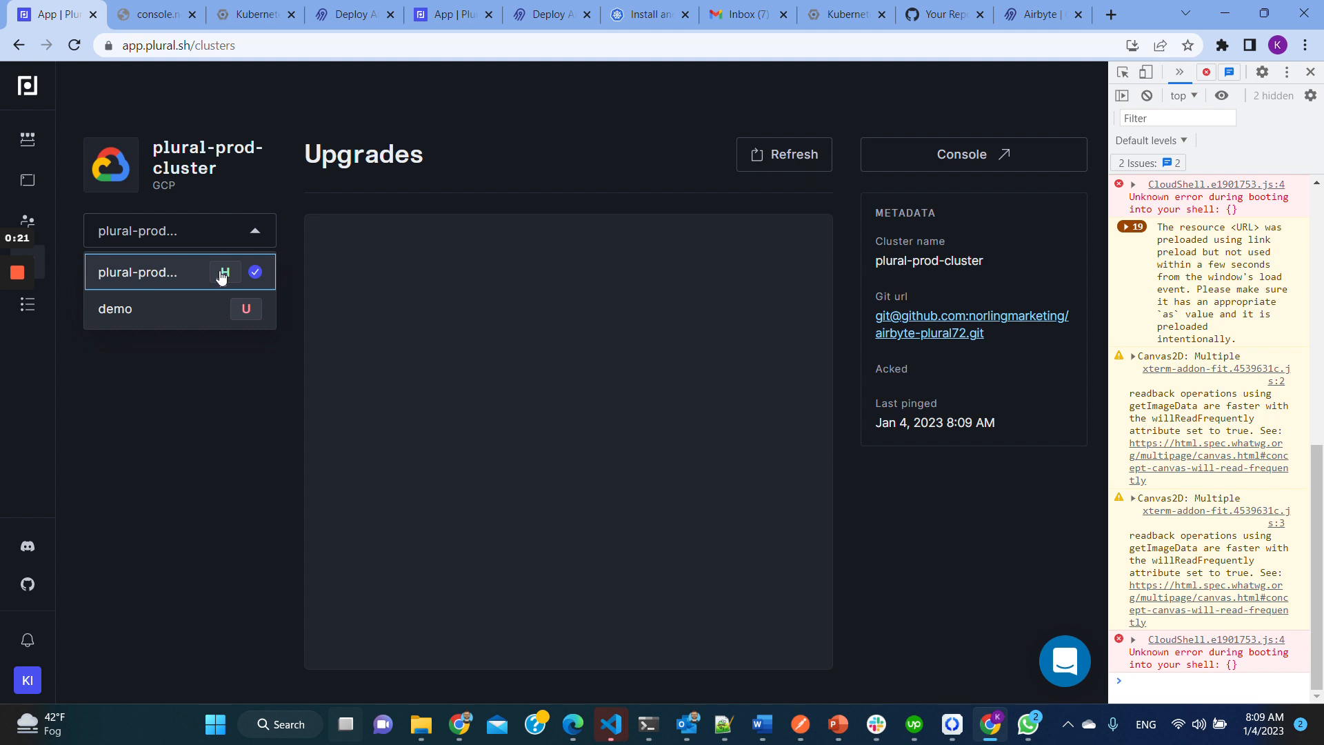
mouse_move(162, 287)
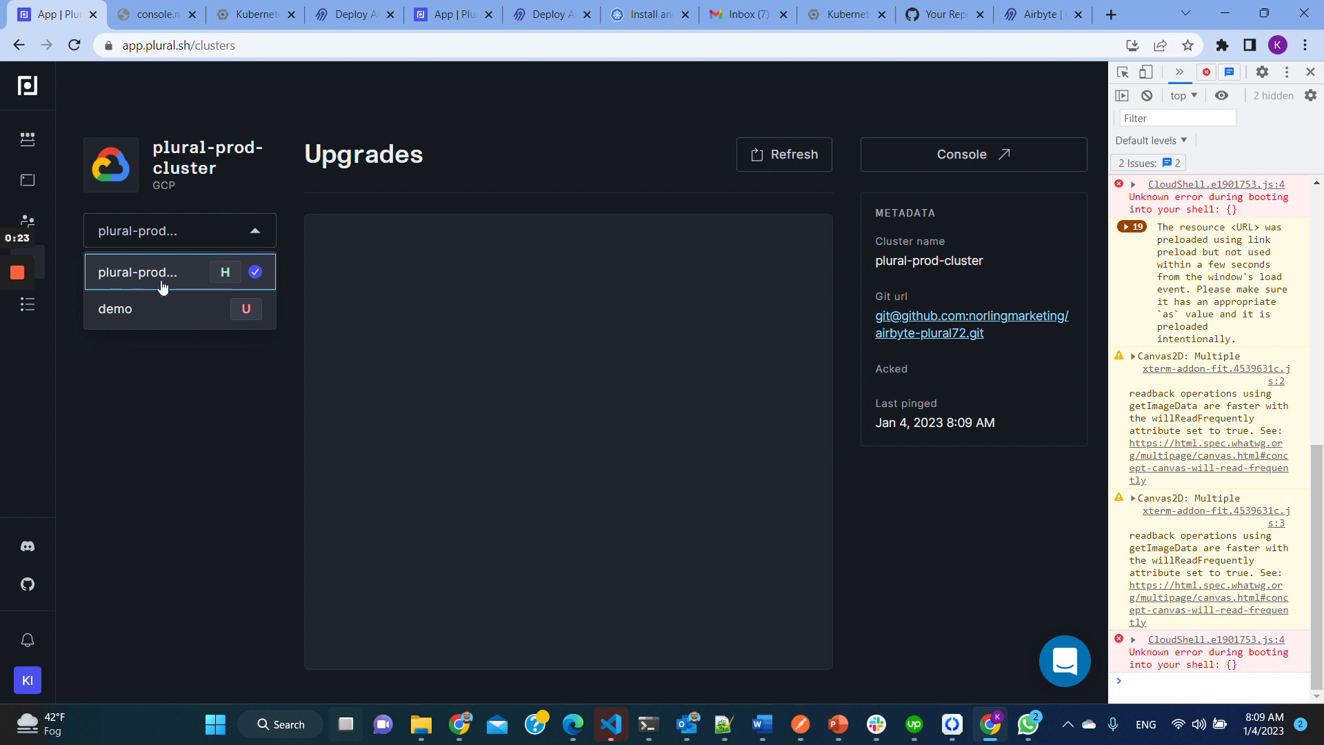
left_click(161, 271)
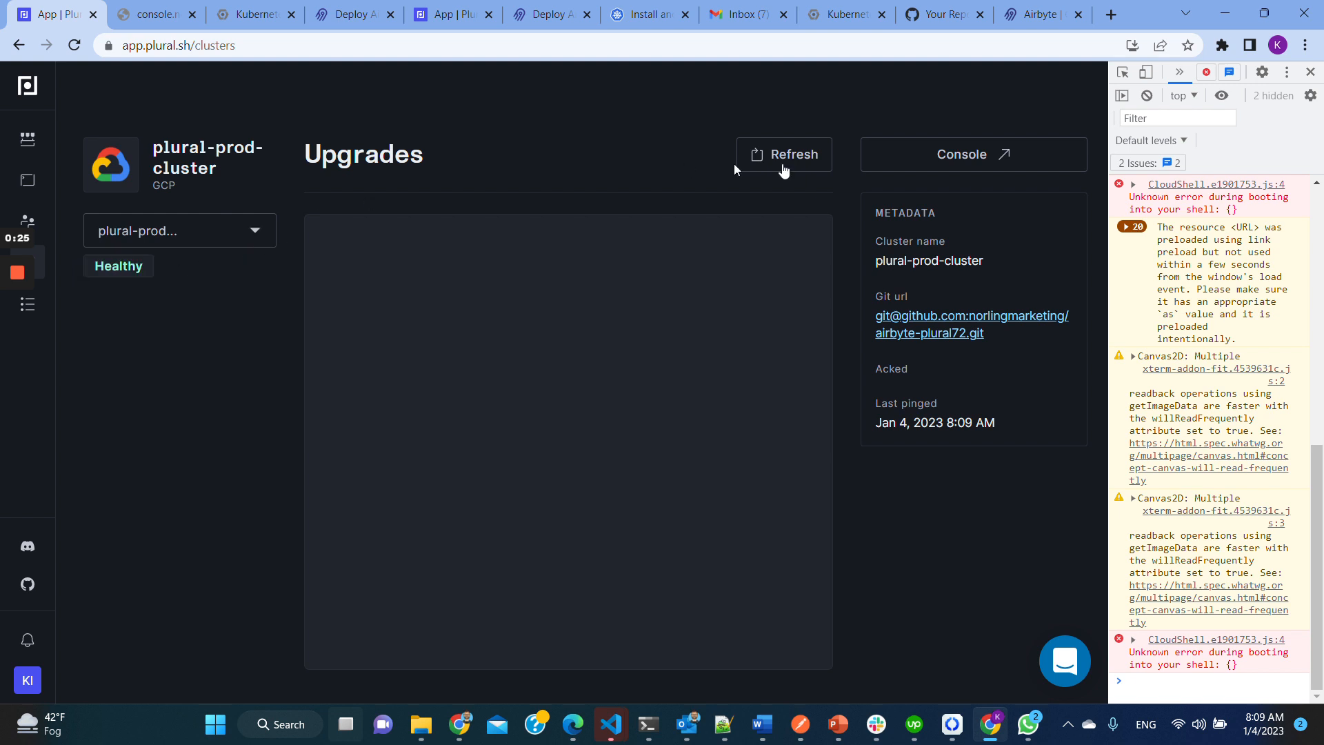
mouse_move(1007, 166)
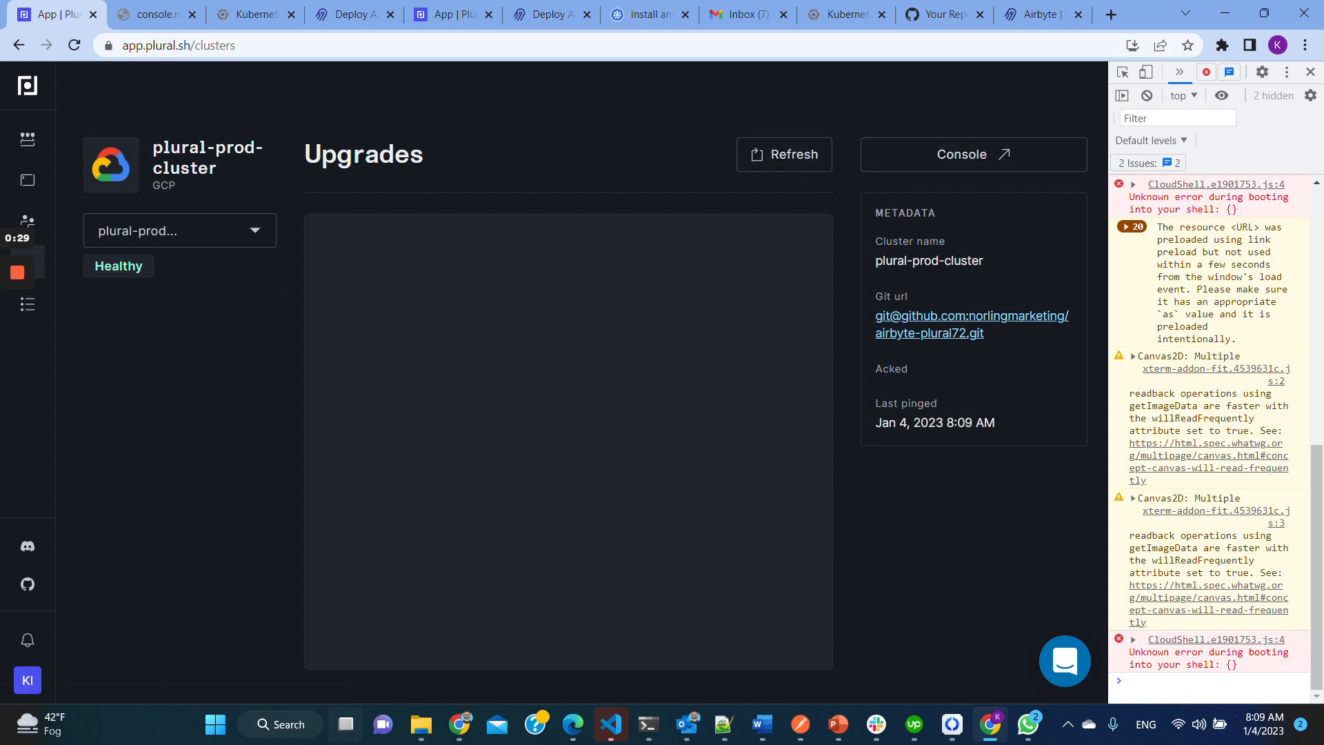
mouse_move(138, 281)
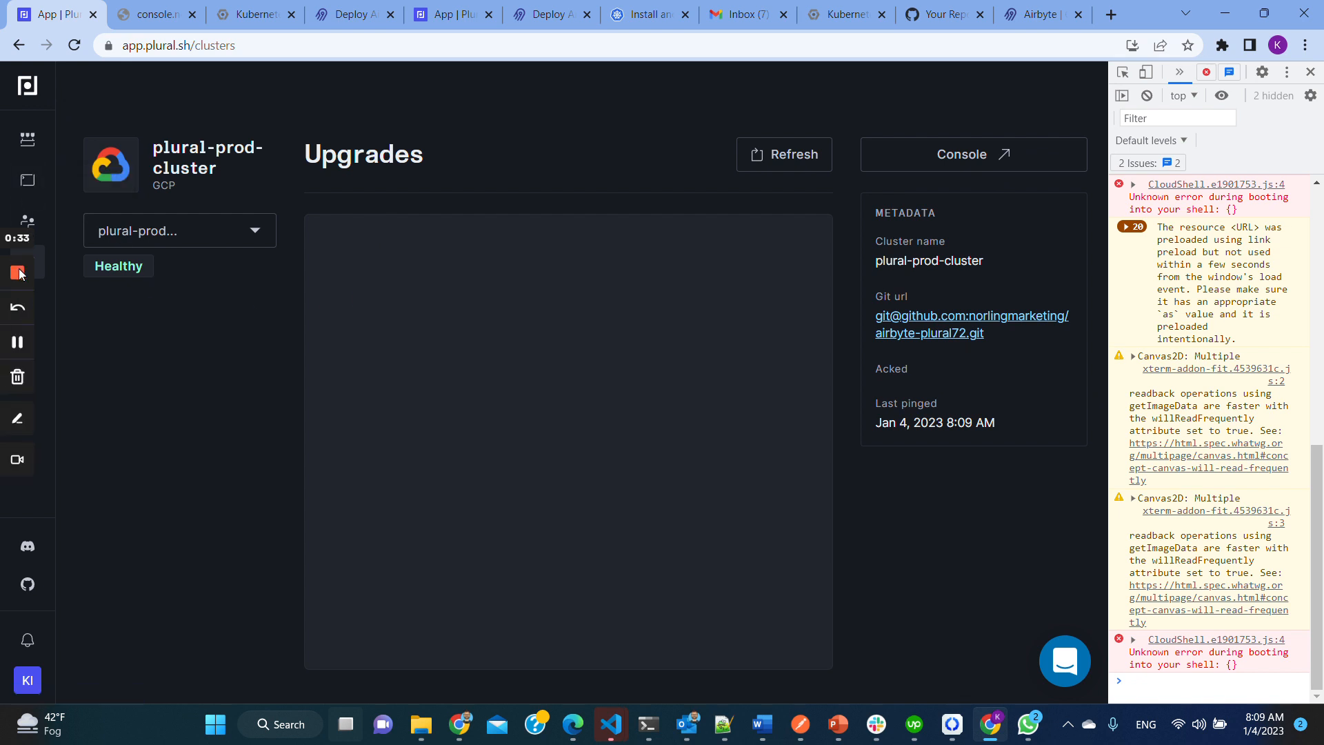
left_click(782, 153)
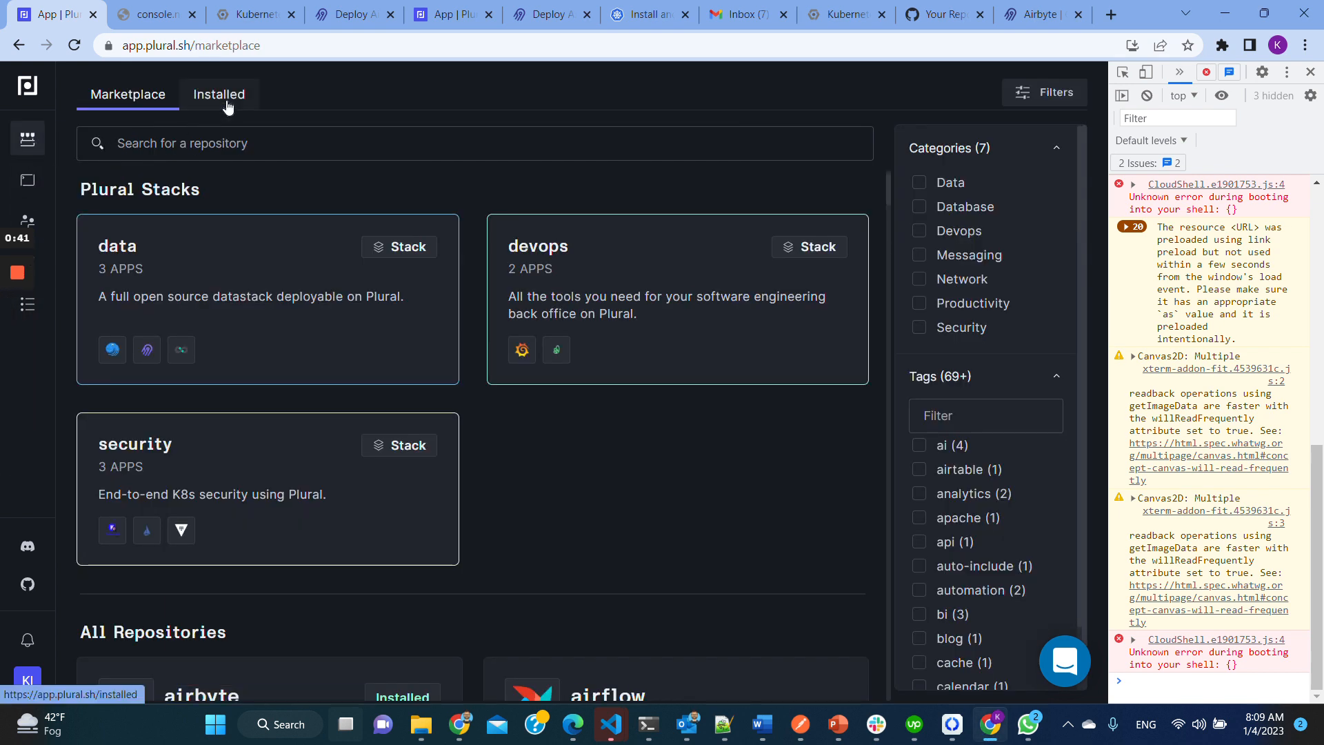
Step: Review the installed repositories: airbyte, bootstrap, console, ingress-nginx, monitoring, postgres
left_click(218, 94)
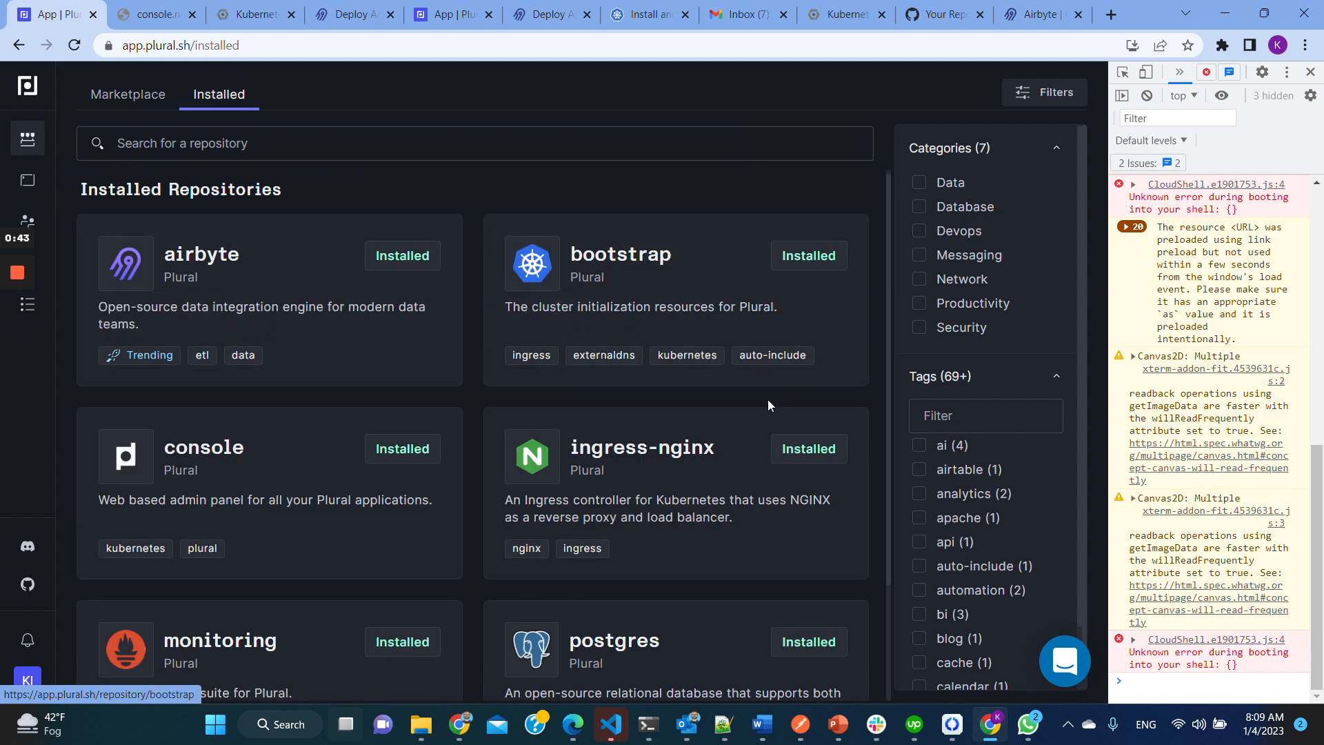
scroll("down", 3)
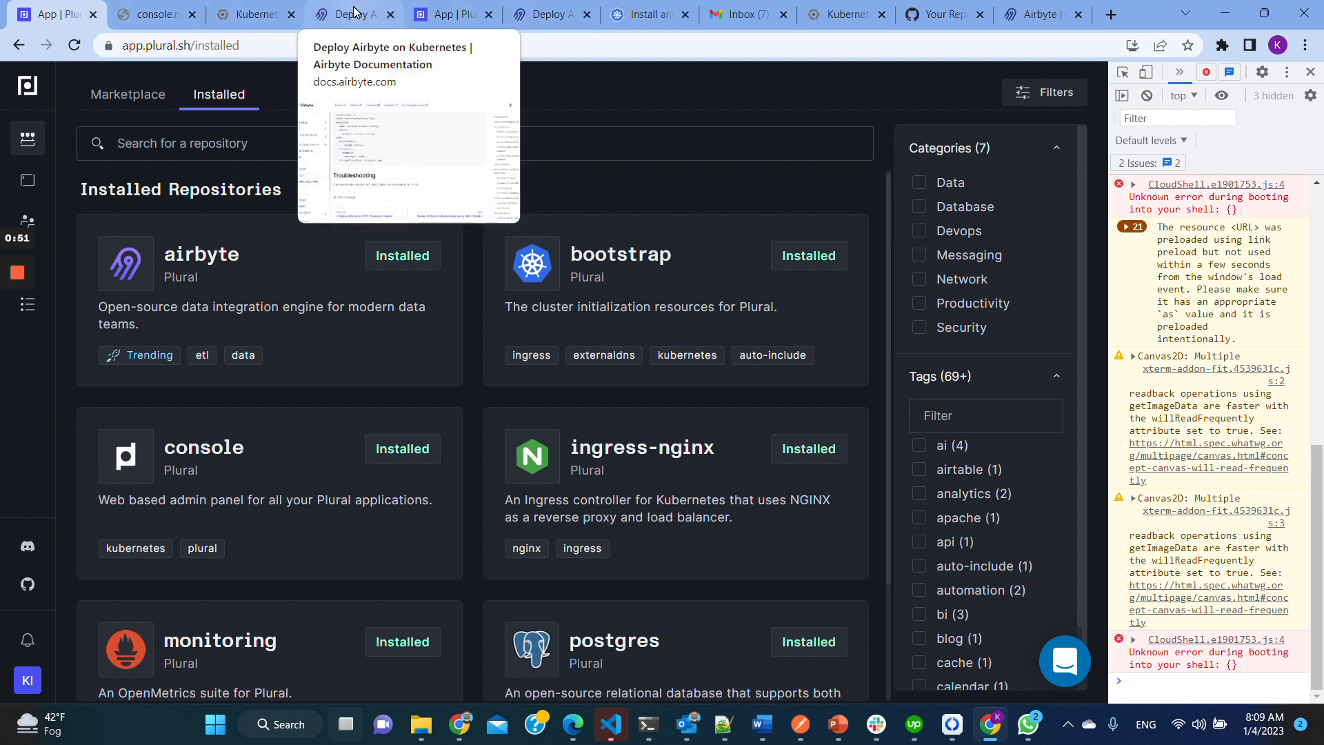
left_click(253, 15)
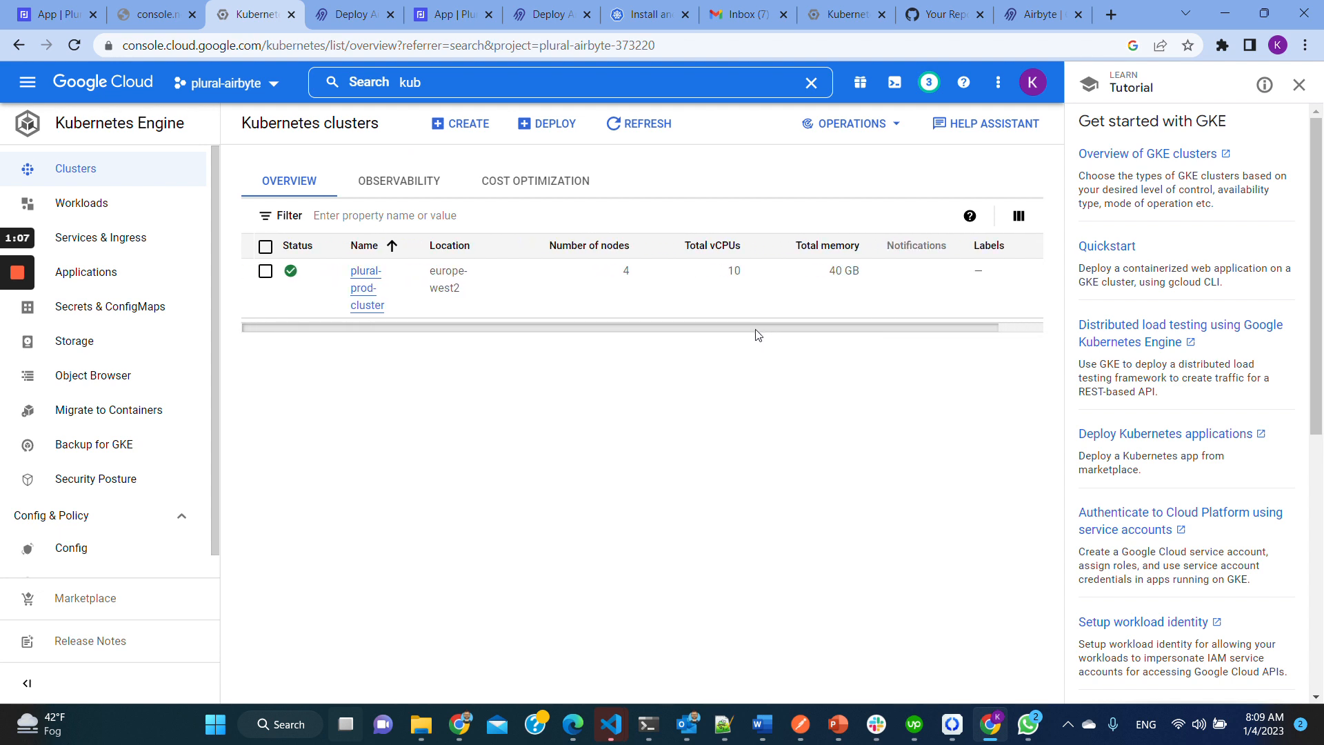
mouse_move(728, 330)
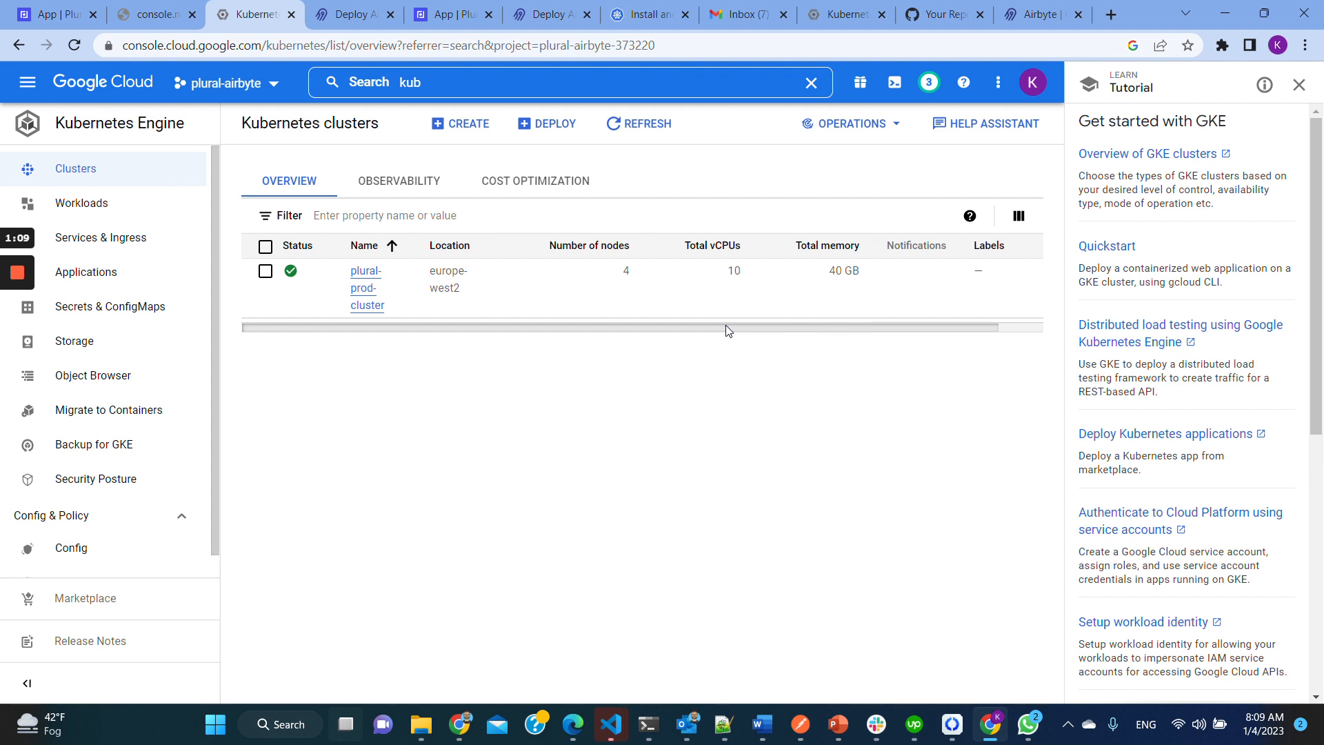
Step: Check plural-prod-cluster in Kubernetes Engine, then search for and go to Cloud Storage
scroll("right", 3)
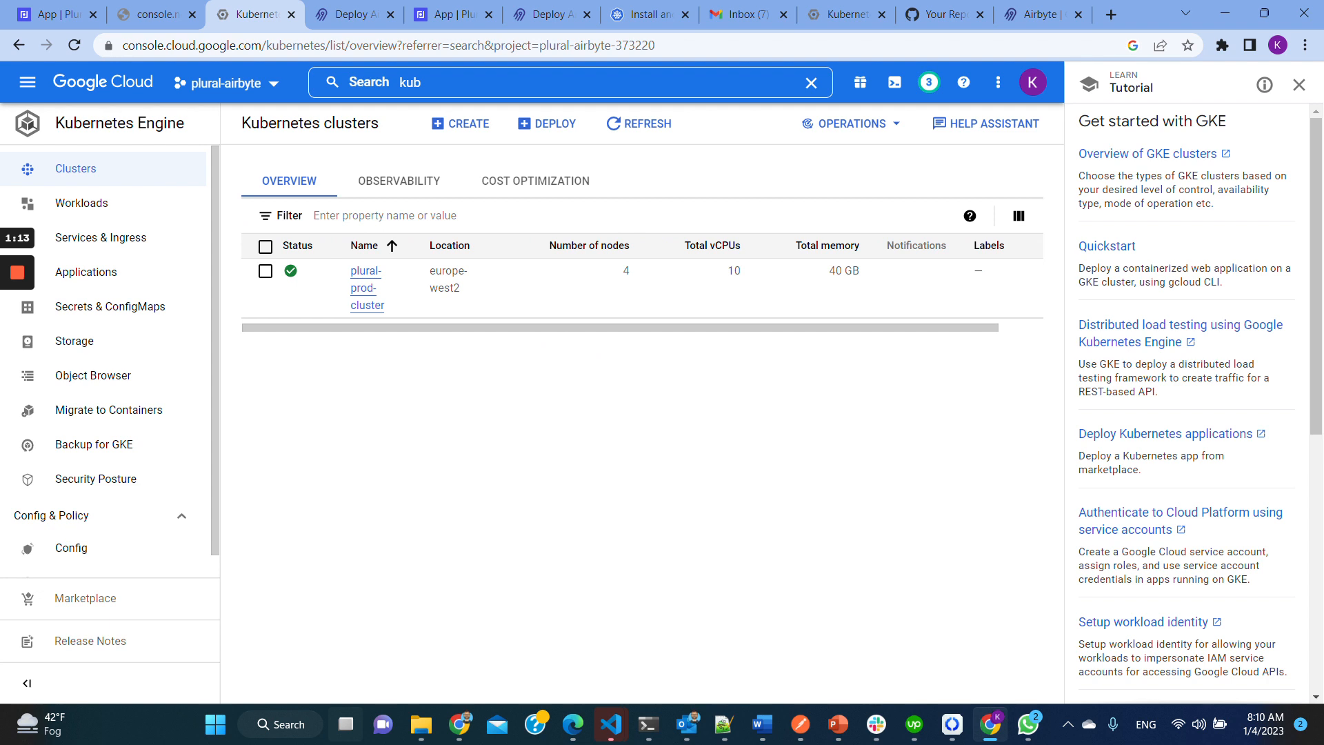
left_click(570, 82)
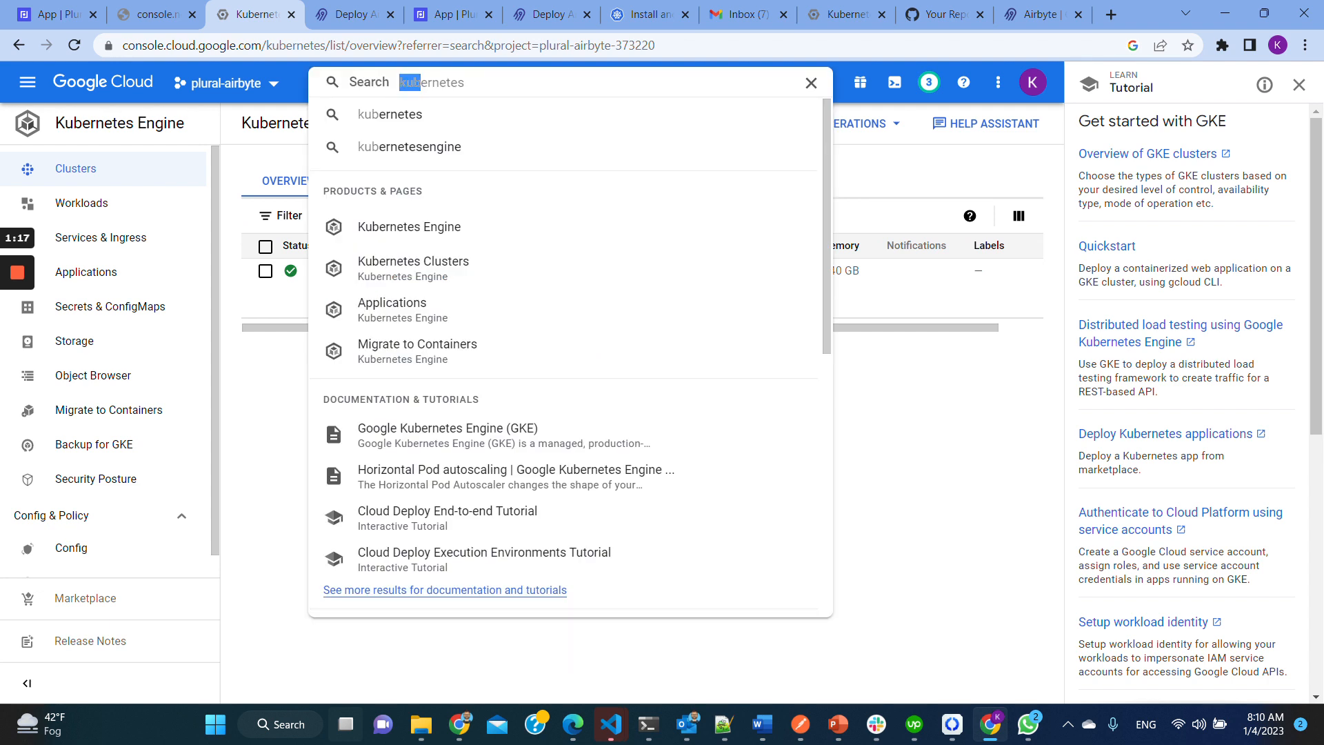
type("cloud stora")
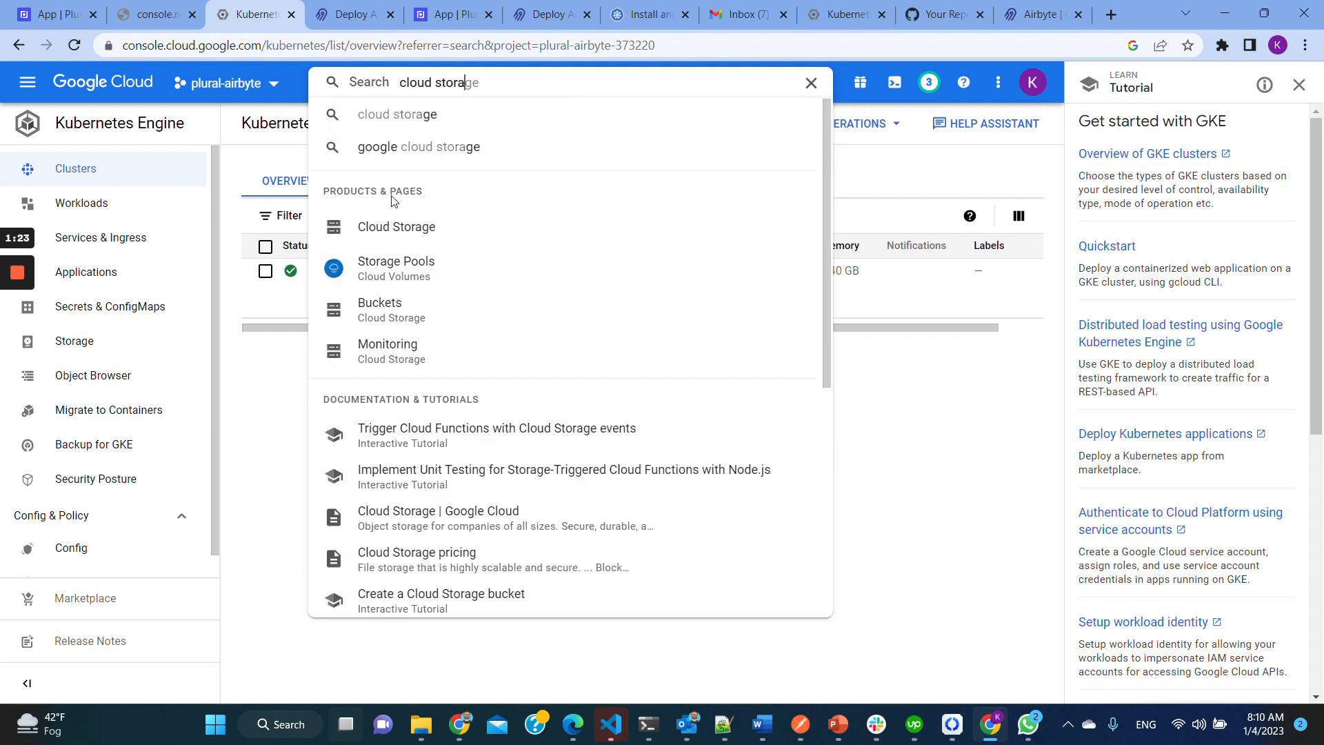
left_click(395, 226)
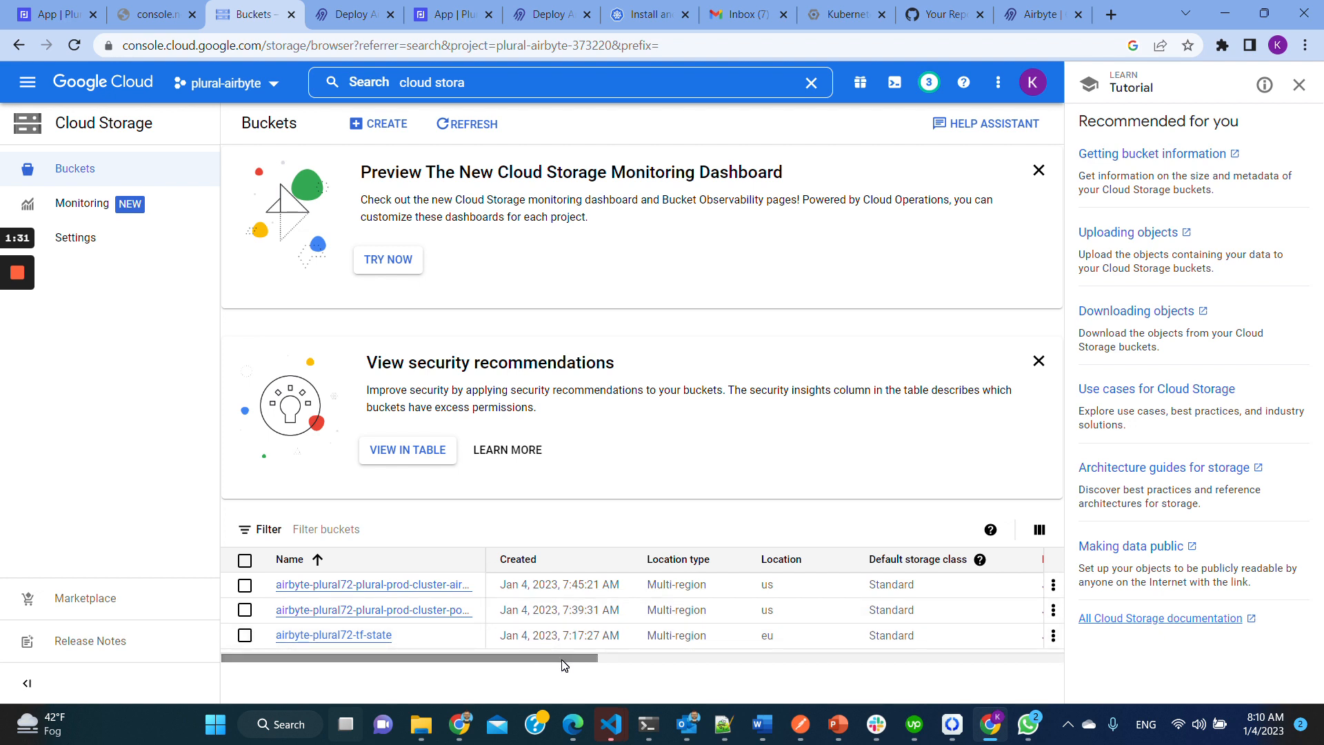
Step: Review the three buckets, including the tf-state bucket, then move to GitHub
scroll("right", 3)
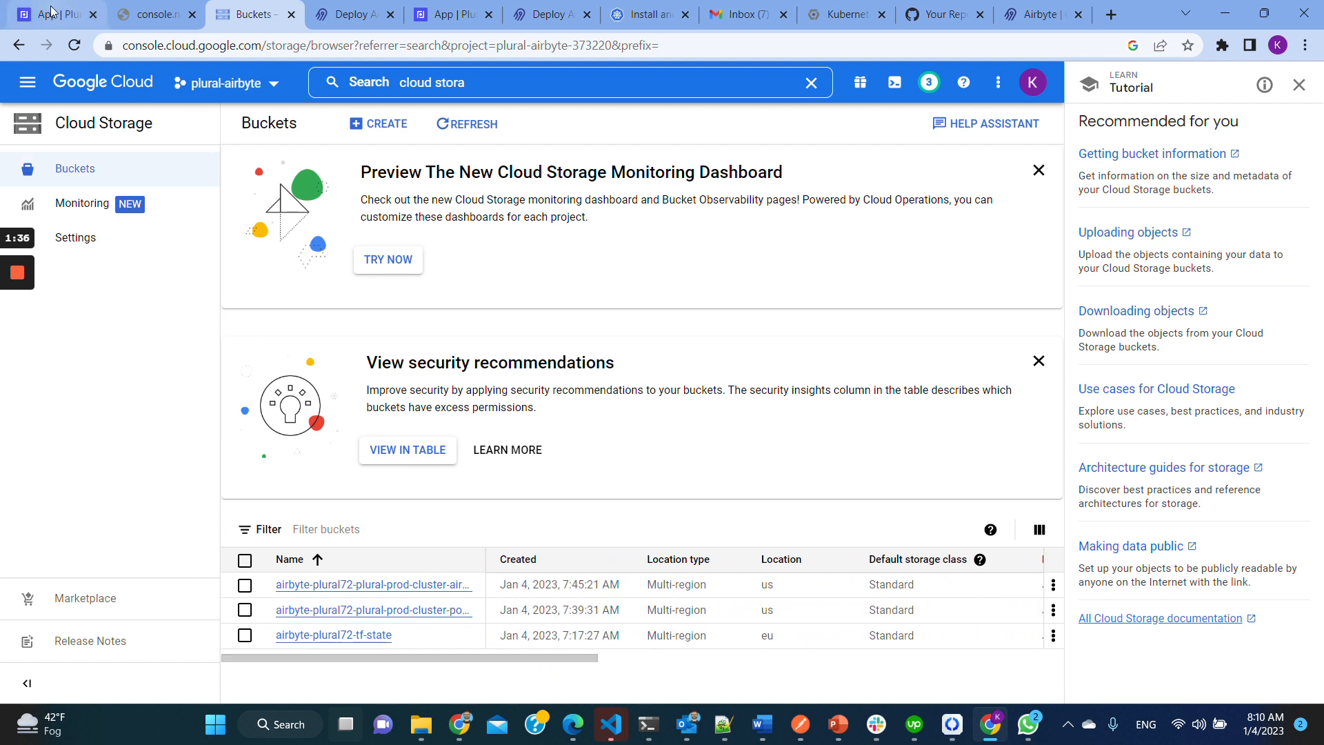
left_click(56, 15)
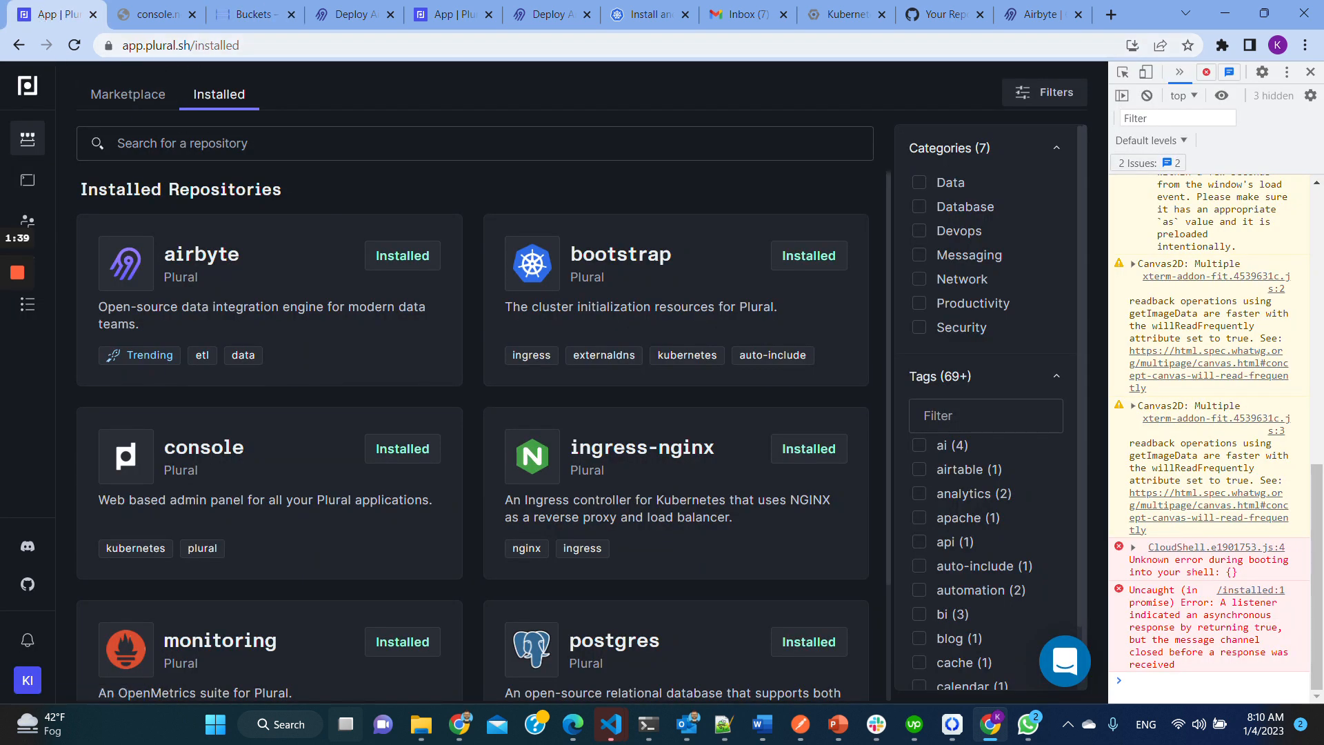
left_click(252, 15)
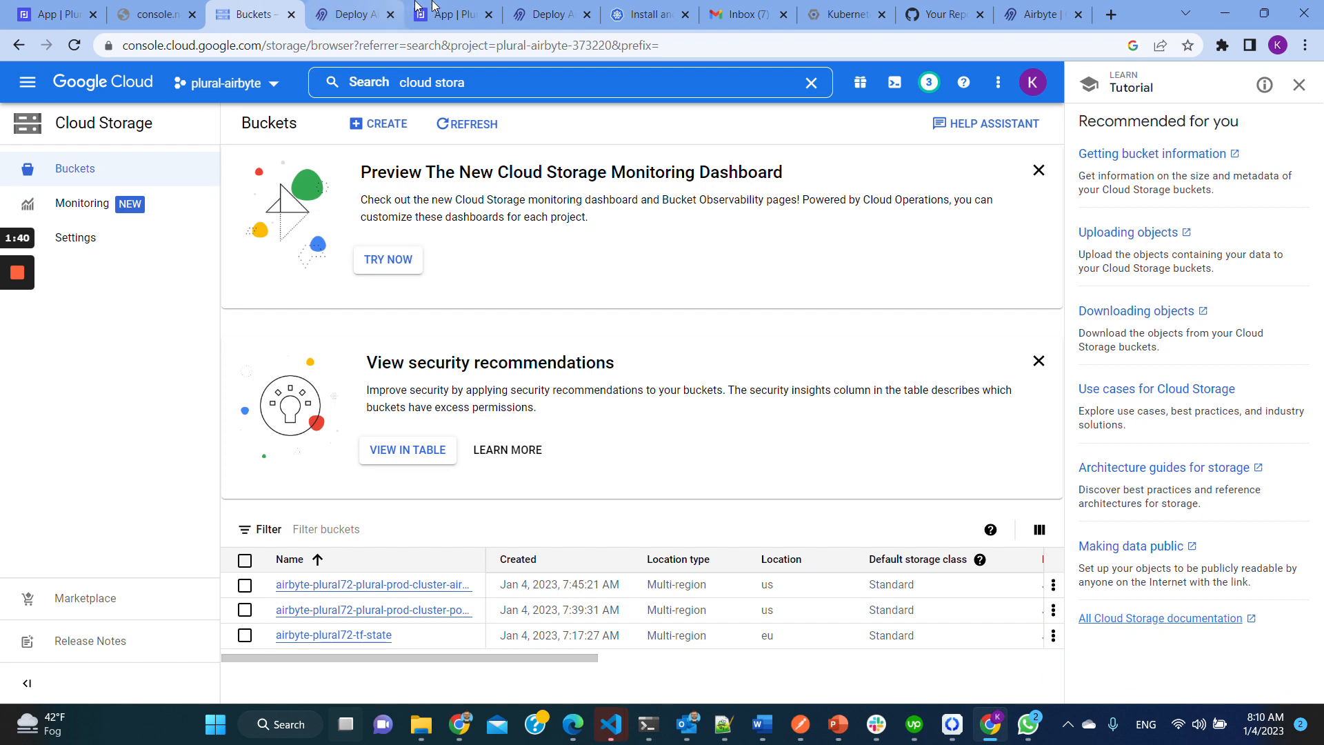
left_click(940, 14)
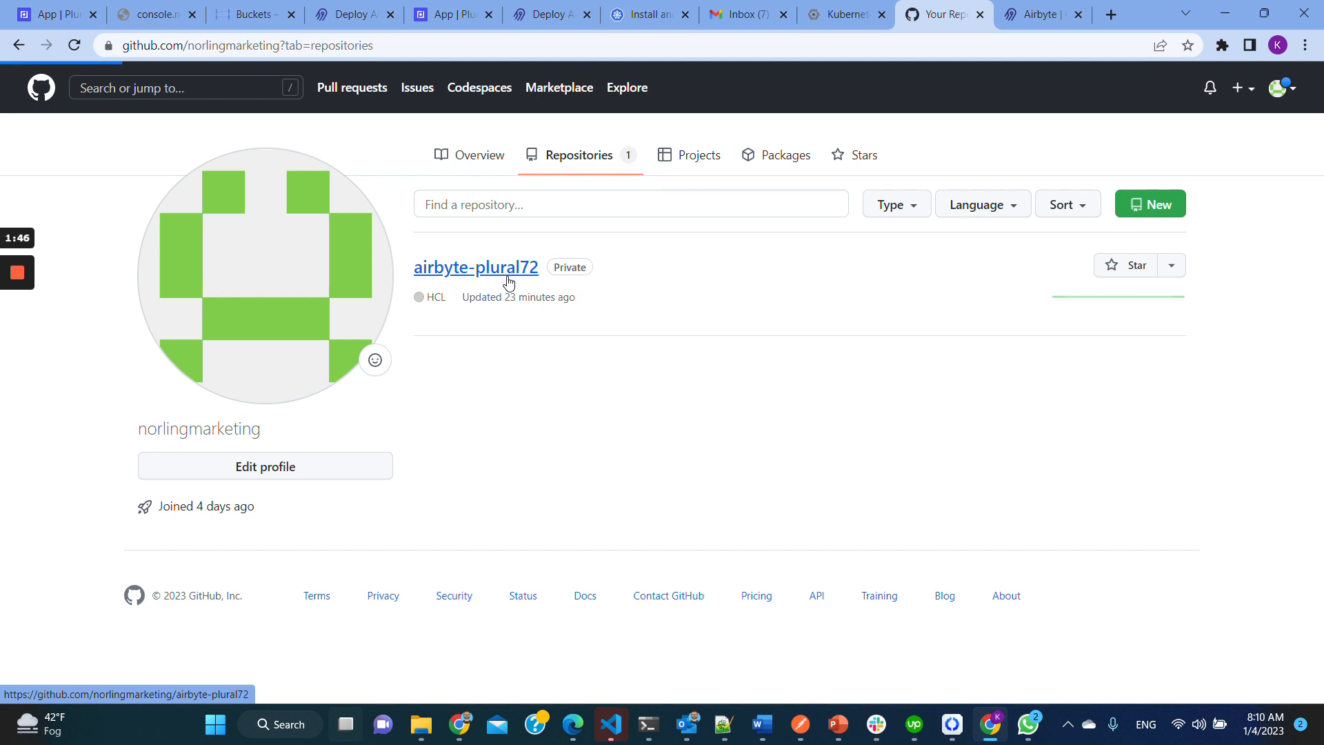
Step: Browse airbyte-plural72's app folders and config files, then return to Plural
left_click(474, 267)
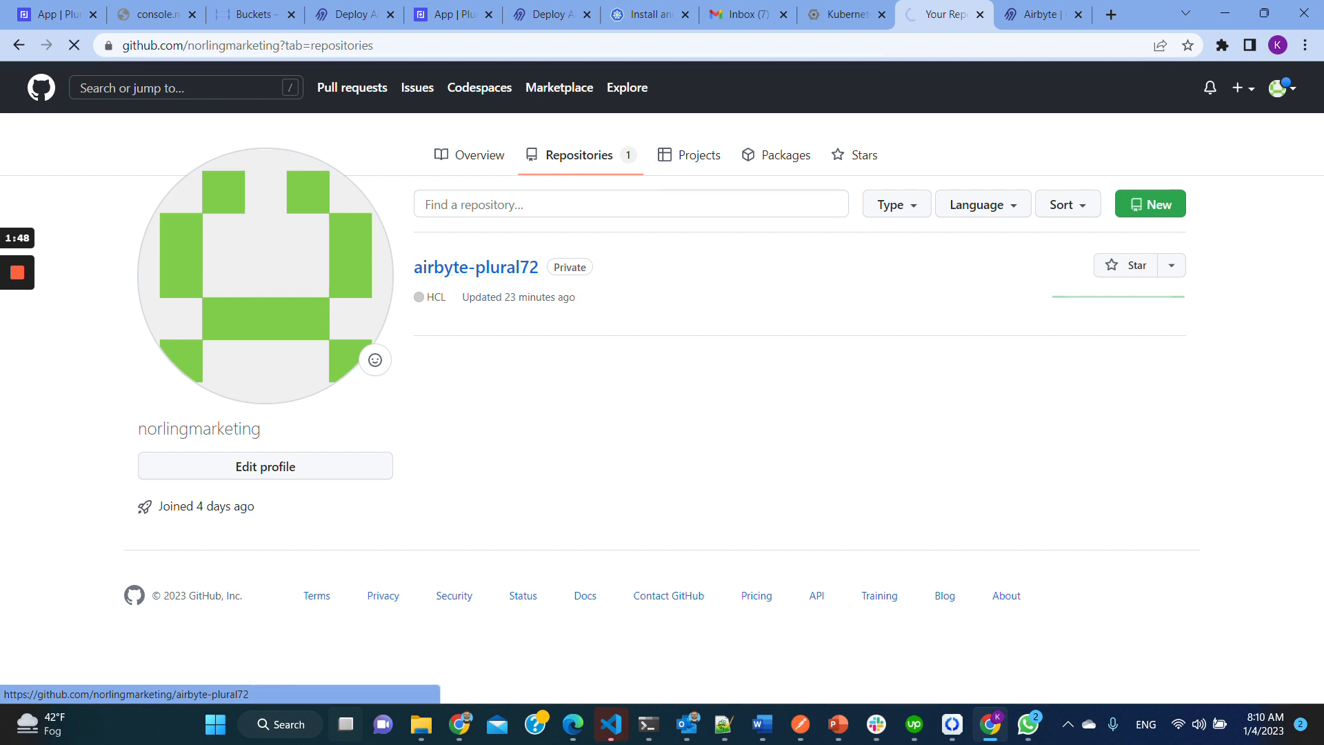
left_click(474, 267)
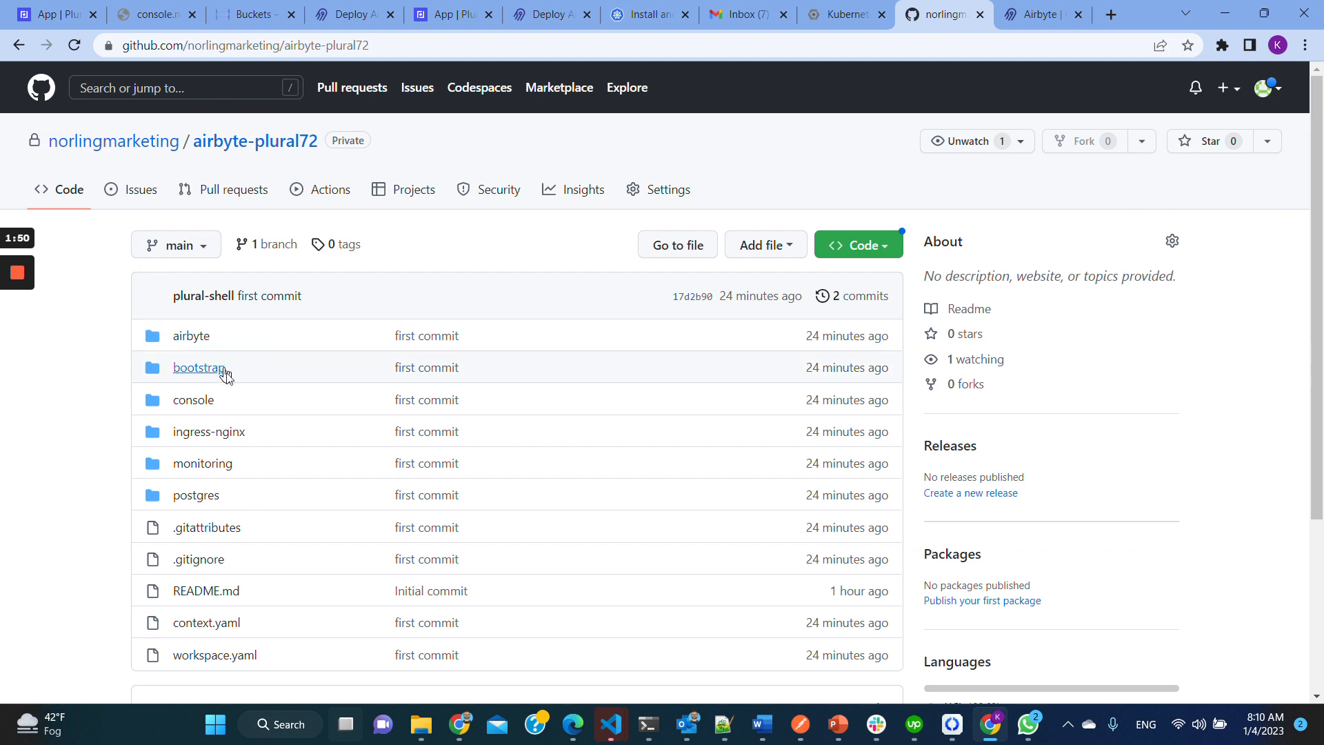
mouse_move(296, 534)
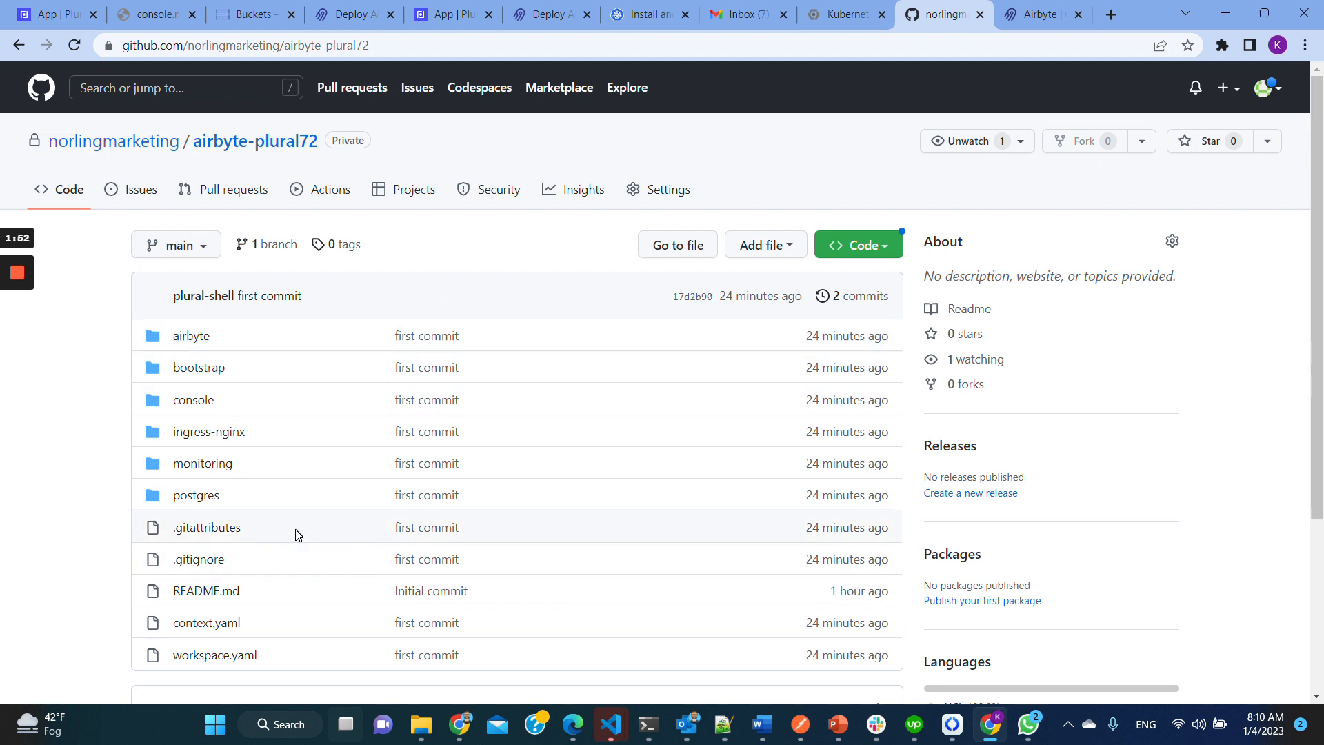
mouse_move(230, 347)
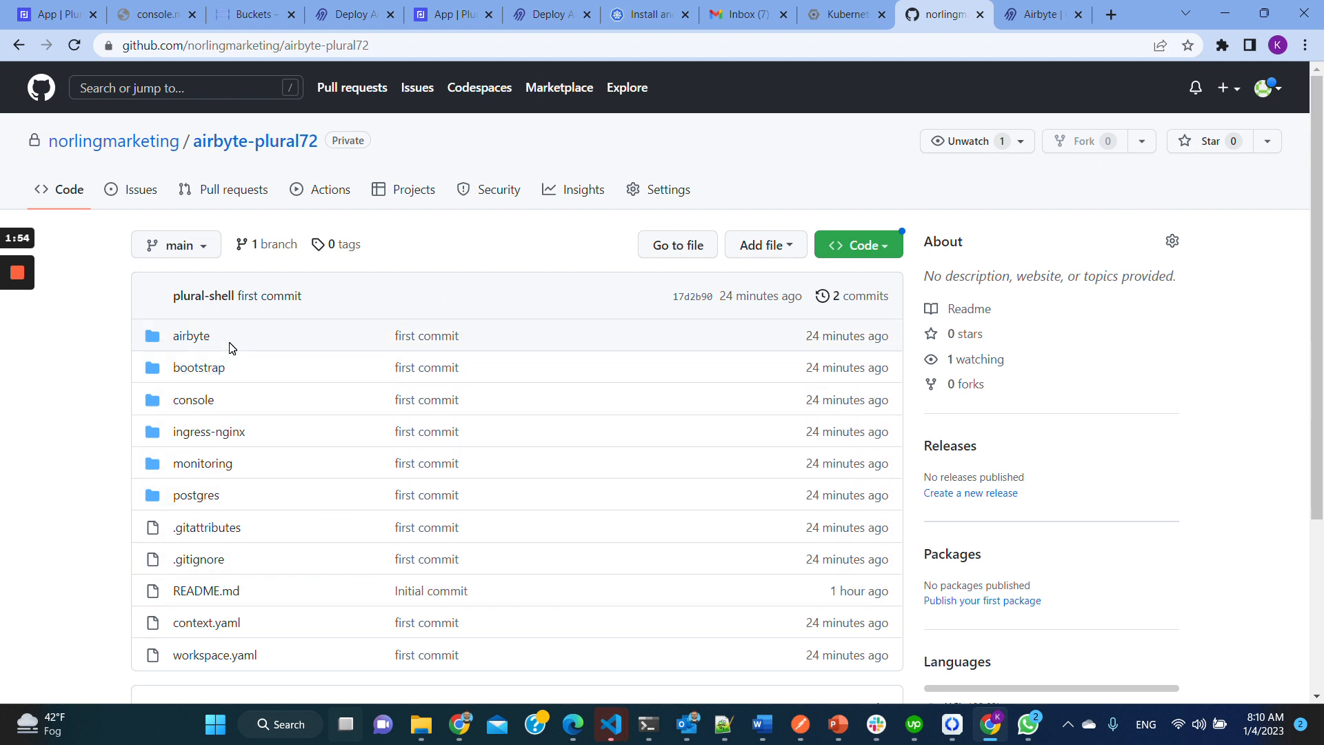
mouse_move(248, 392)
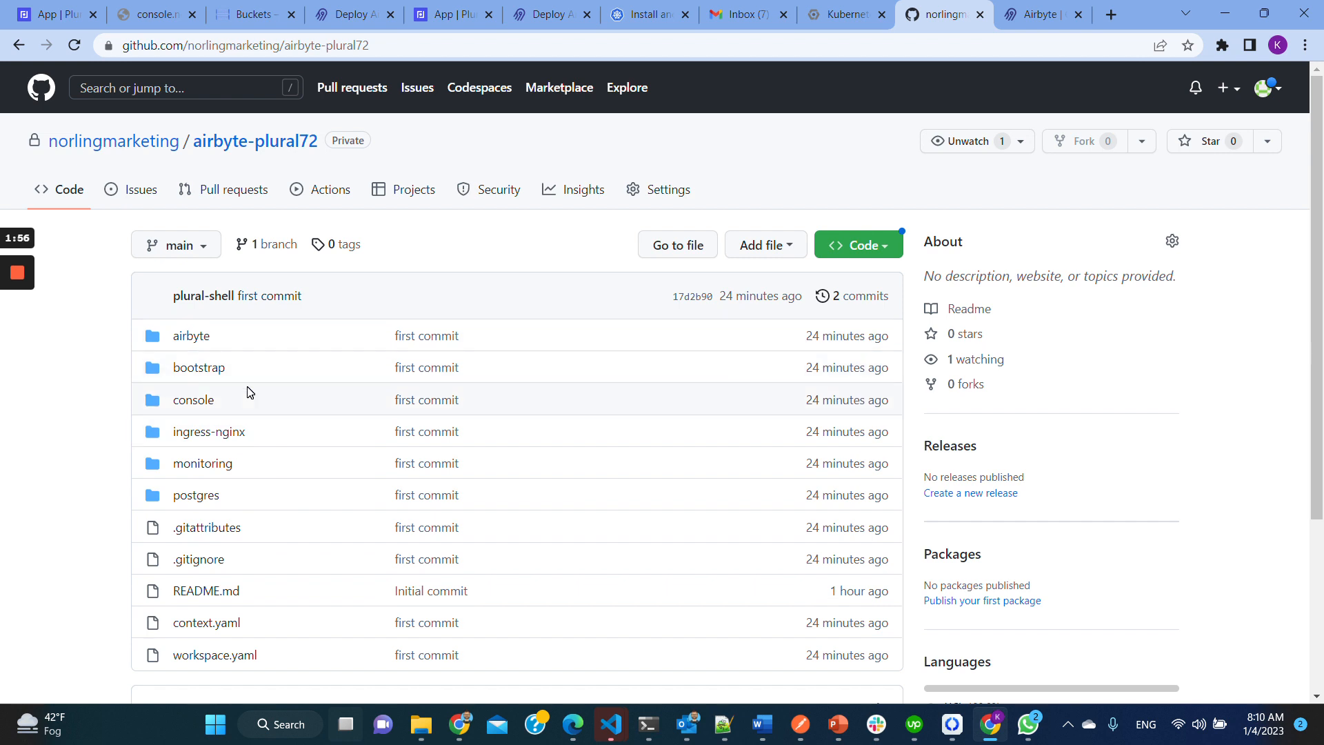
scroll("down", 3)
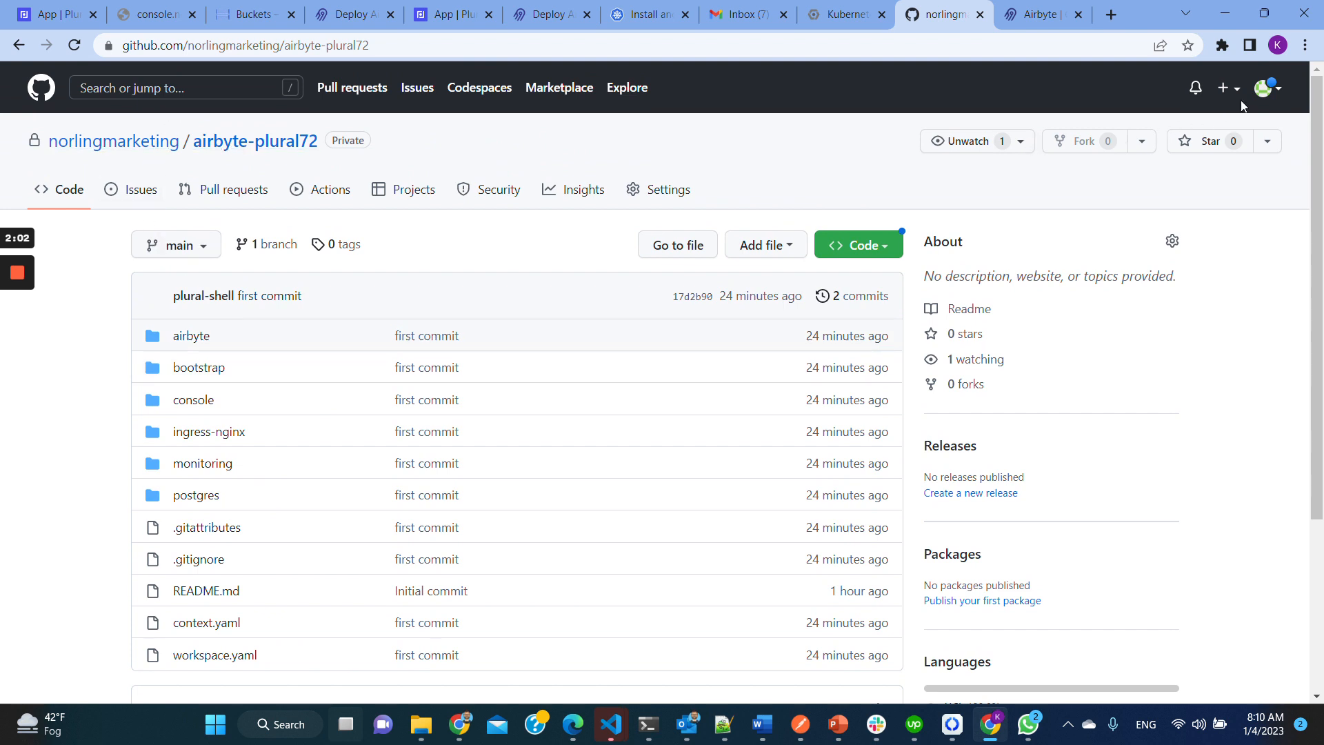
left_click(1266, 87)
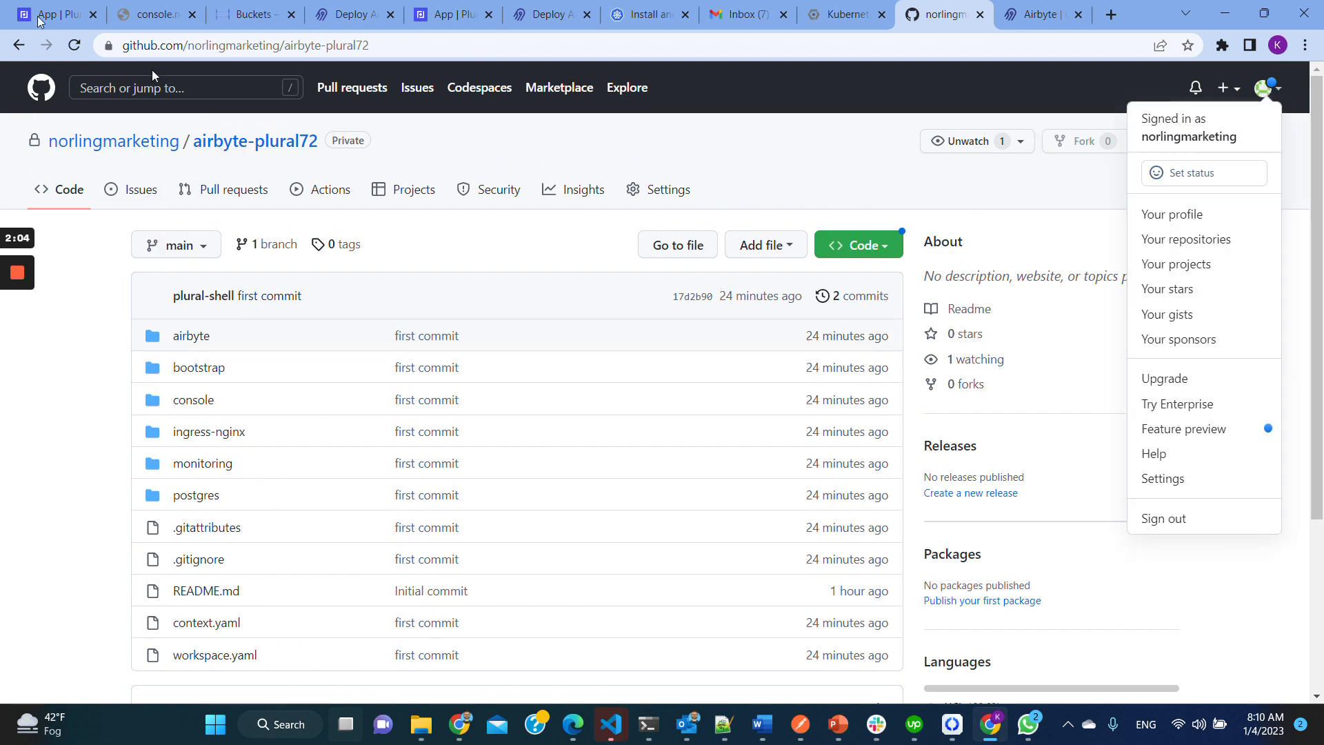
left_click(55, 14)
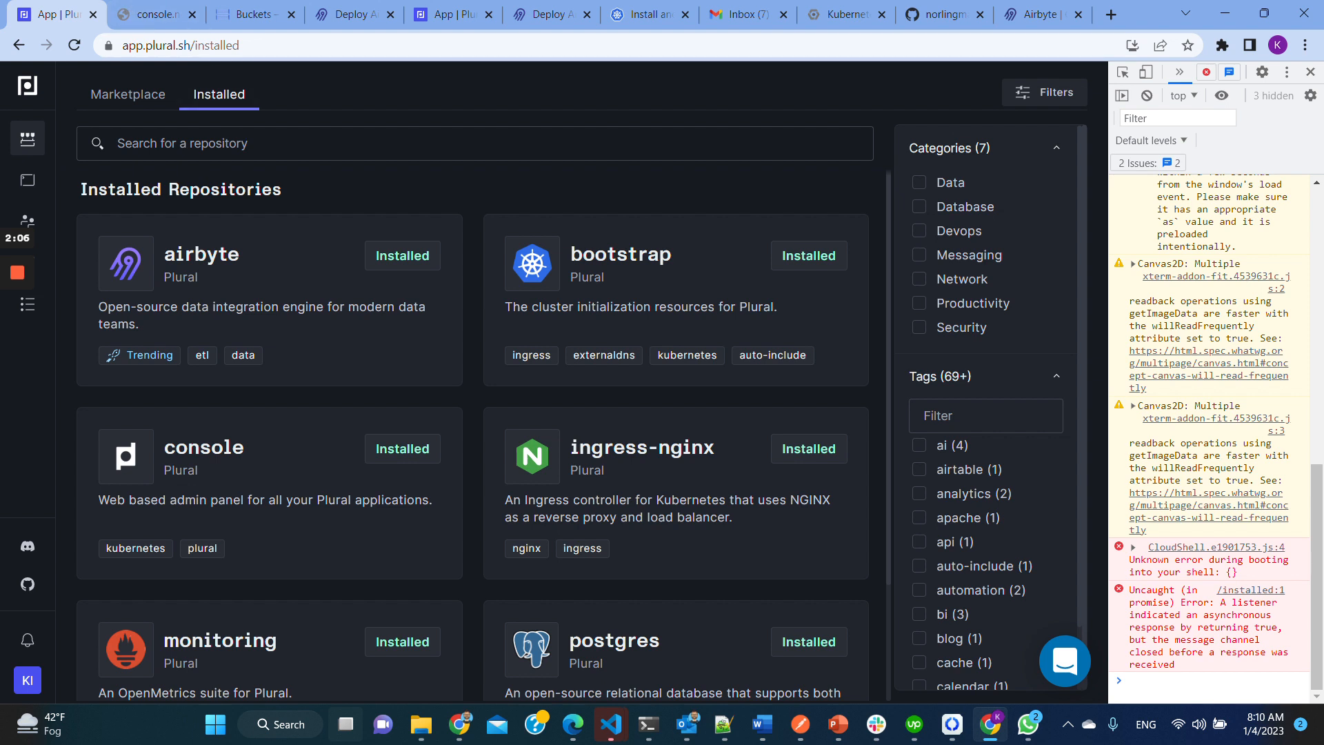
mouse_move(914, 659)
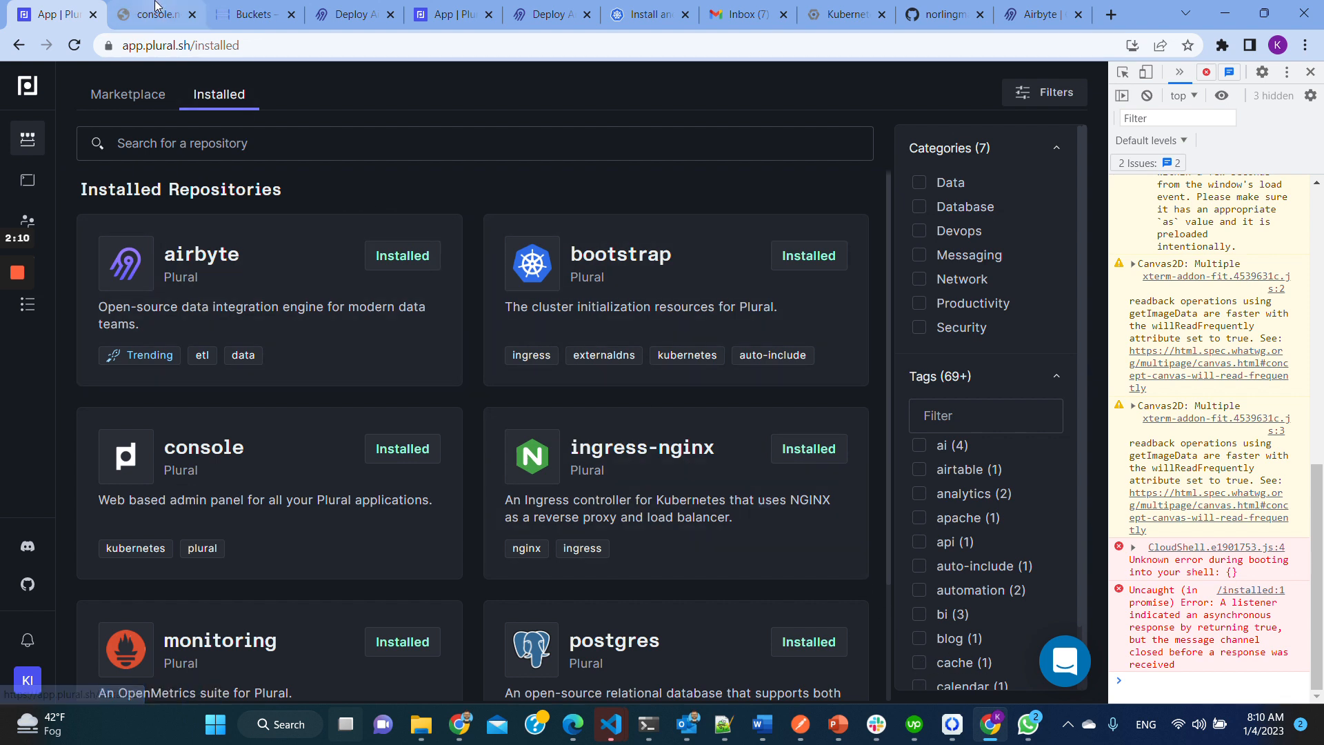
Step: Check the timed-out console site, the buckets, then the Airbyte welcome screen
left_click(152, 15)
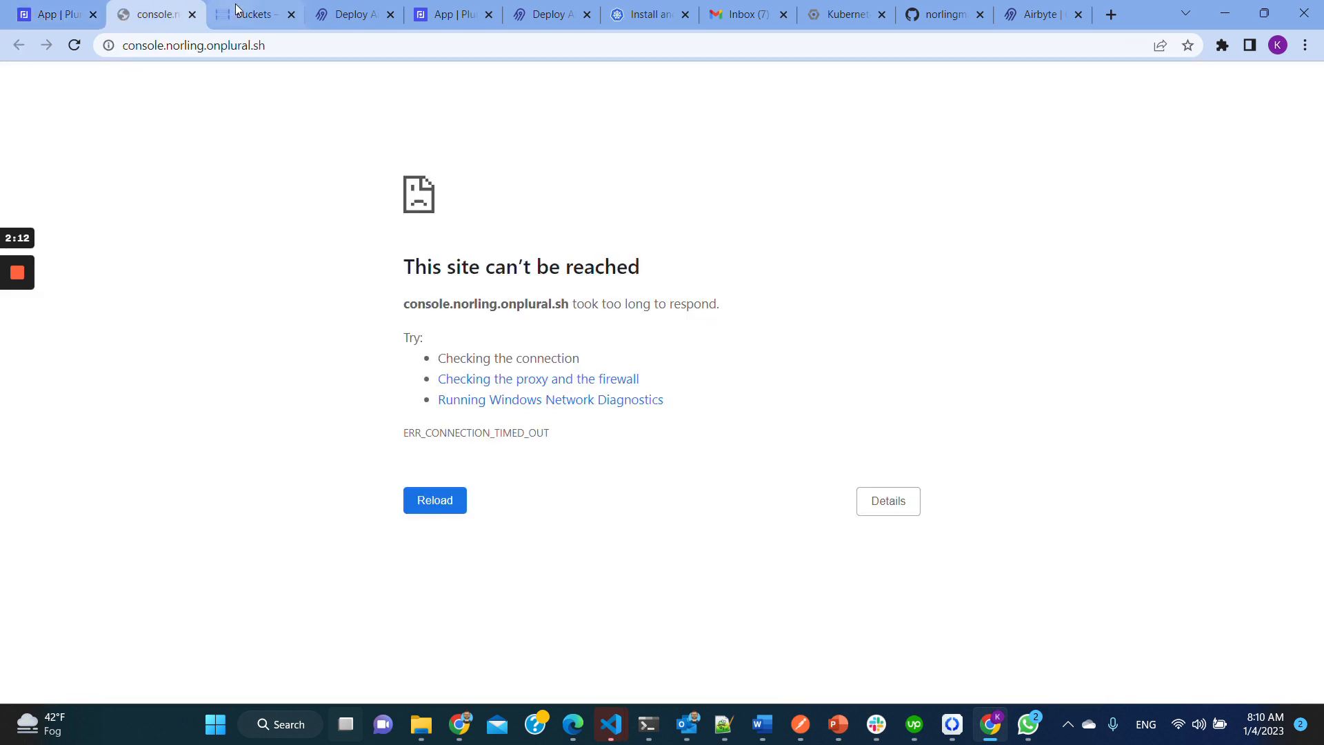
left_click(253, 14)
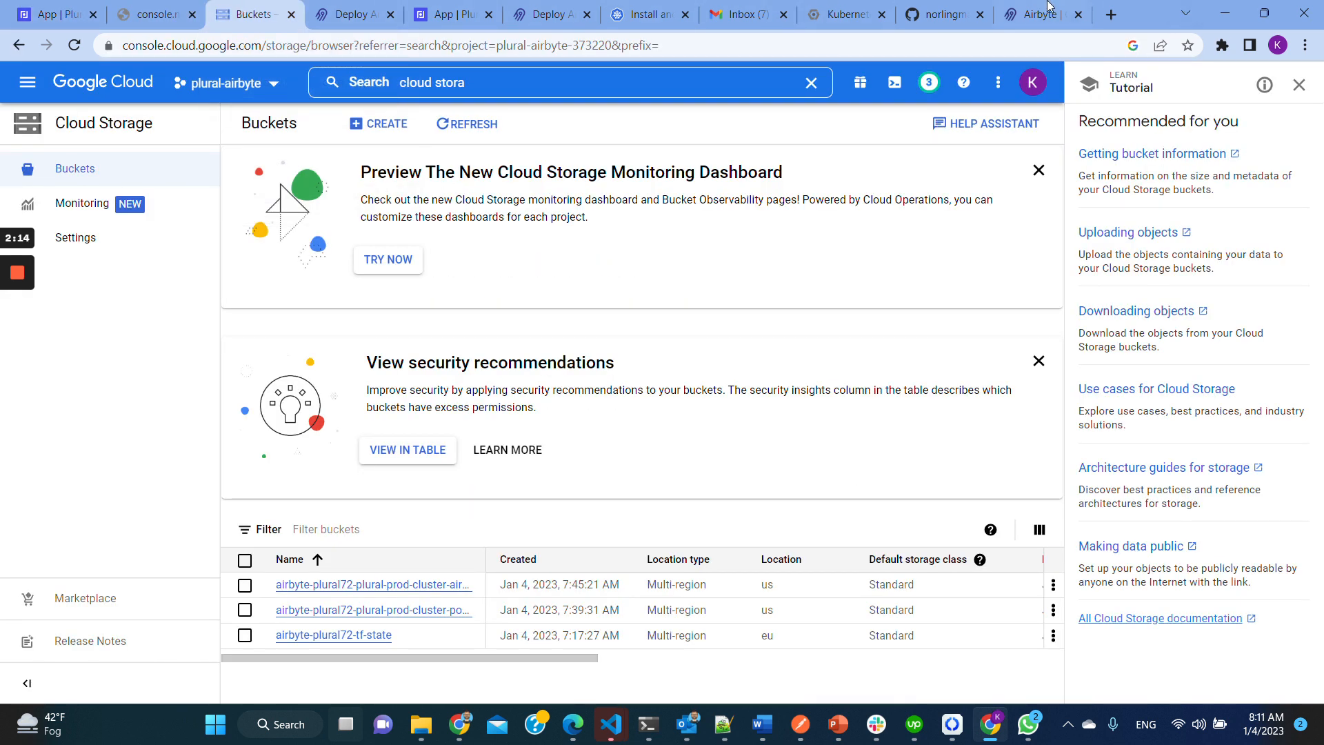
left_click(1038, 14)
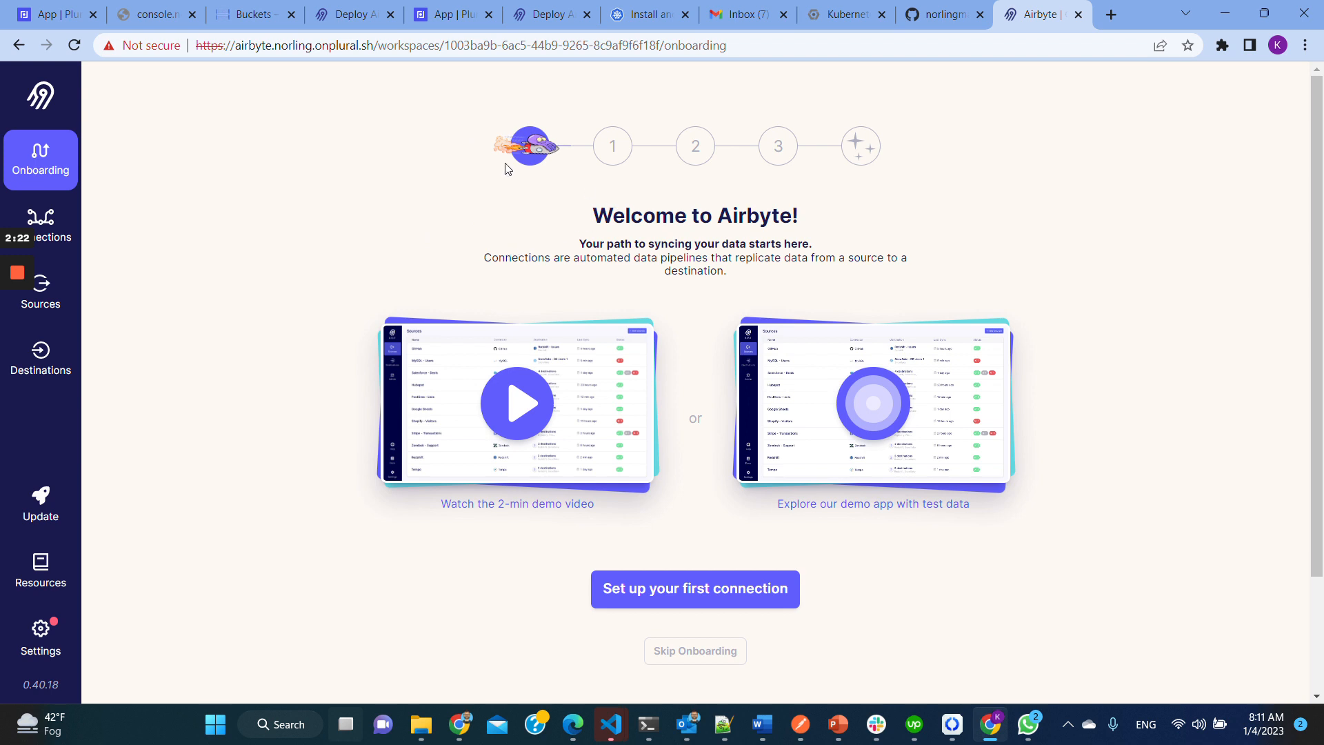
mouse_move(572, 225)
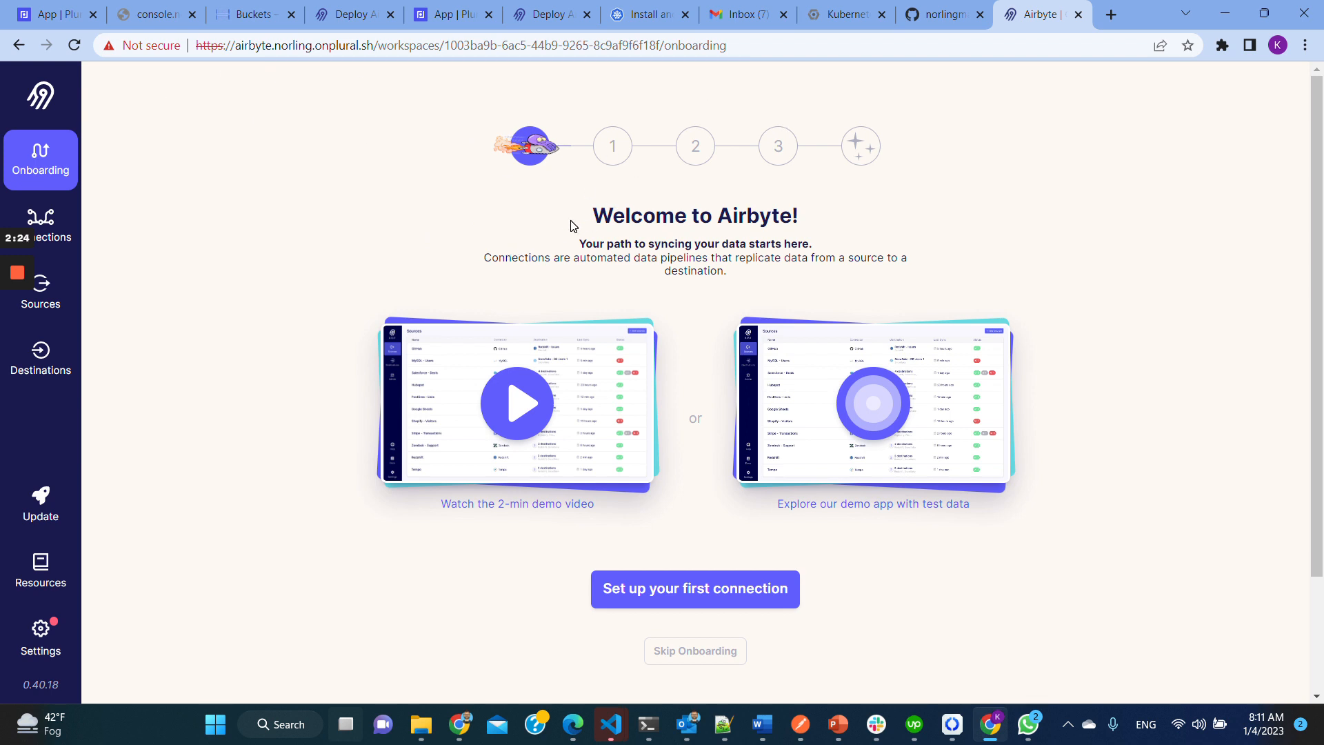
mouse_move(696, 588)
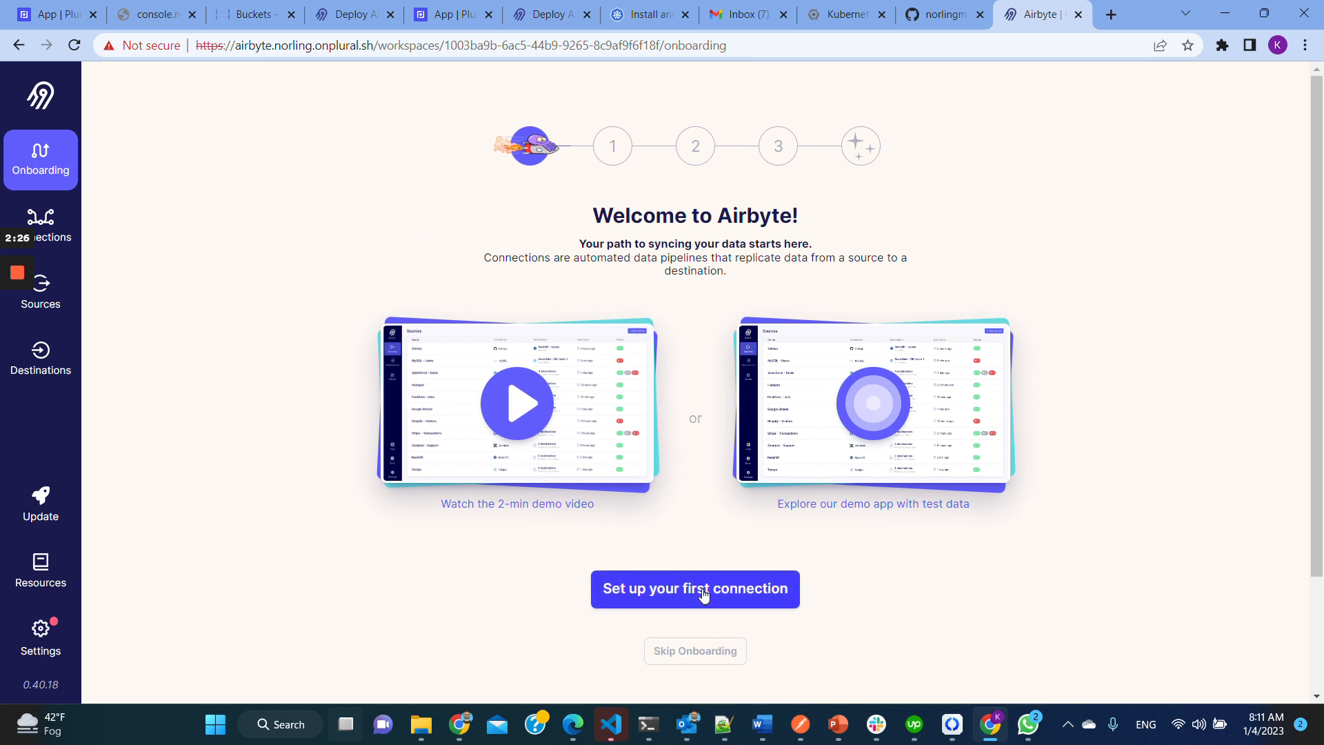
Step: Begin the first Airbyte connection and pick BigQuery as the source type
left_click(695, 589)
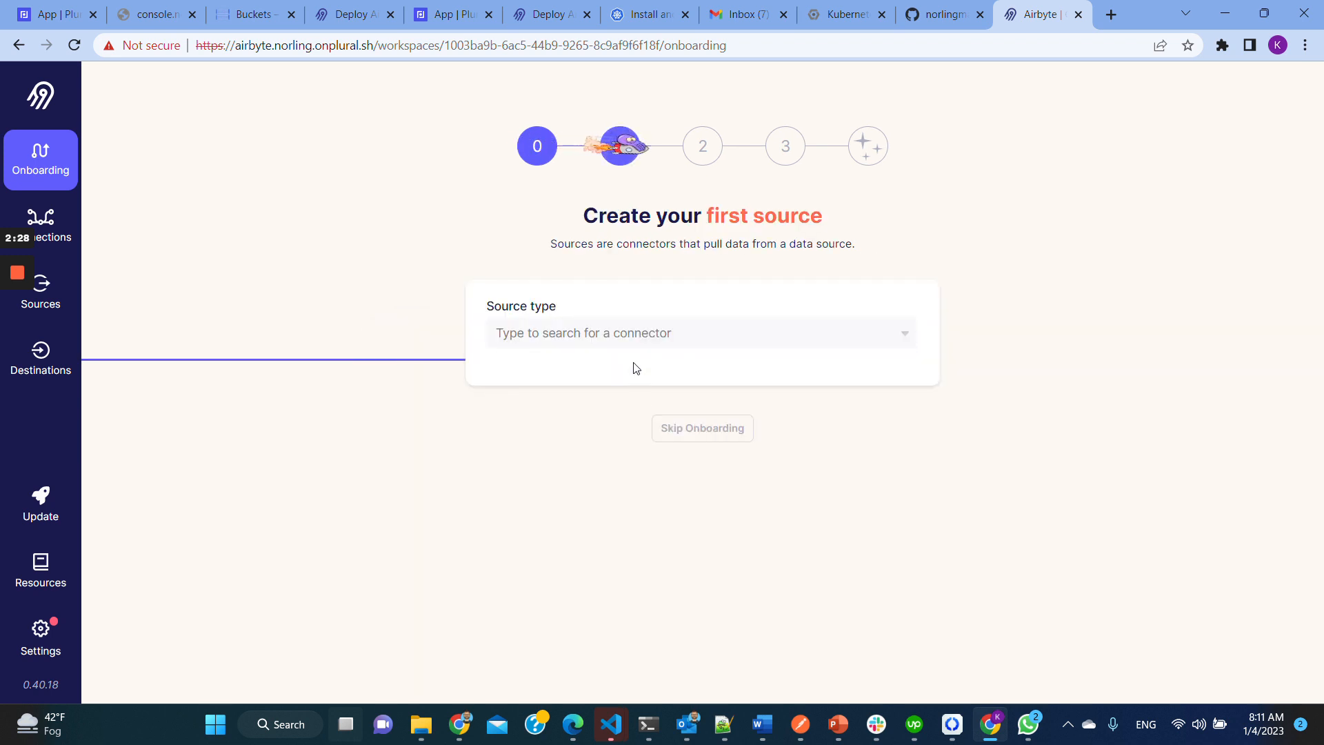
left_click(699, 332)
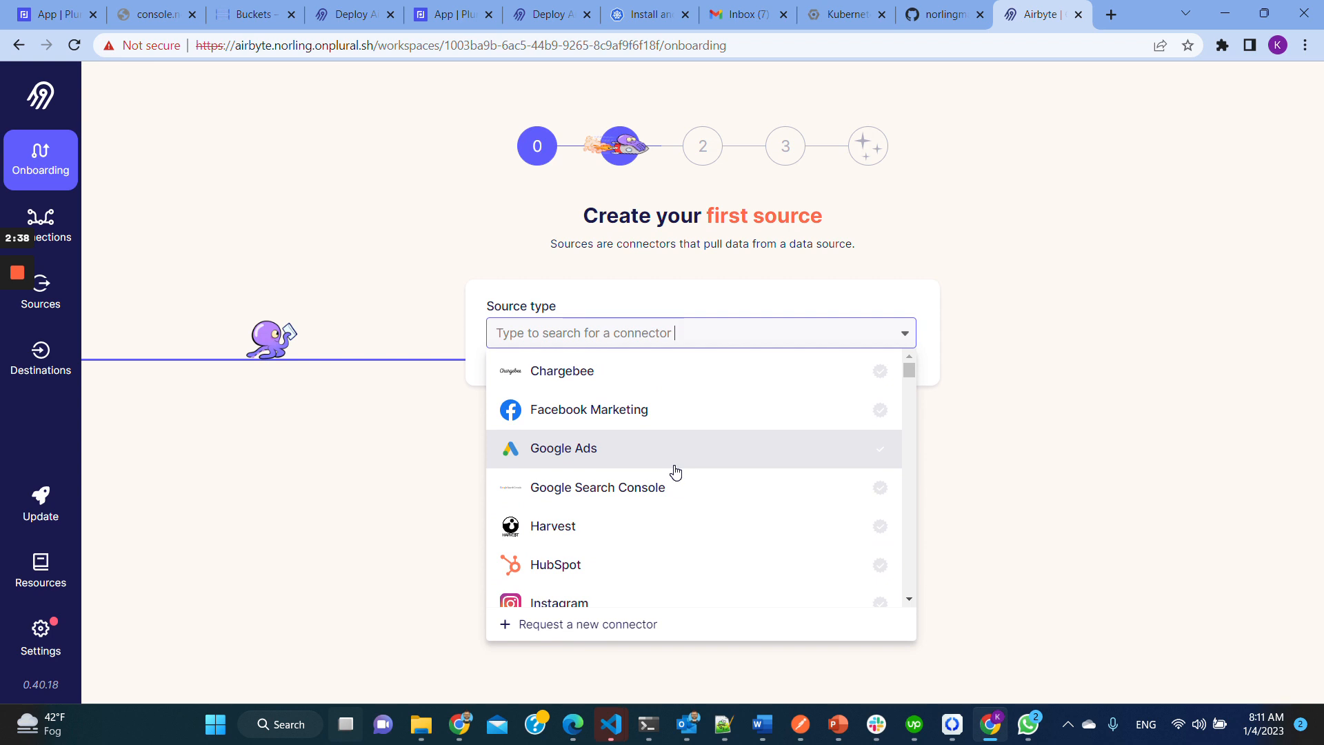
type("Big")
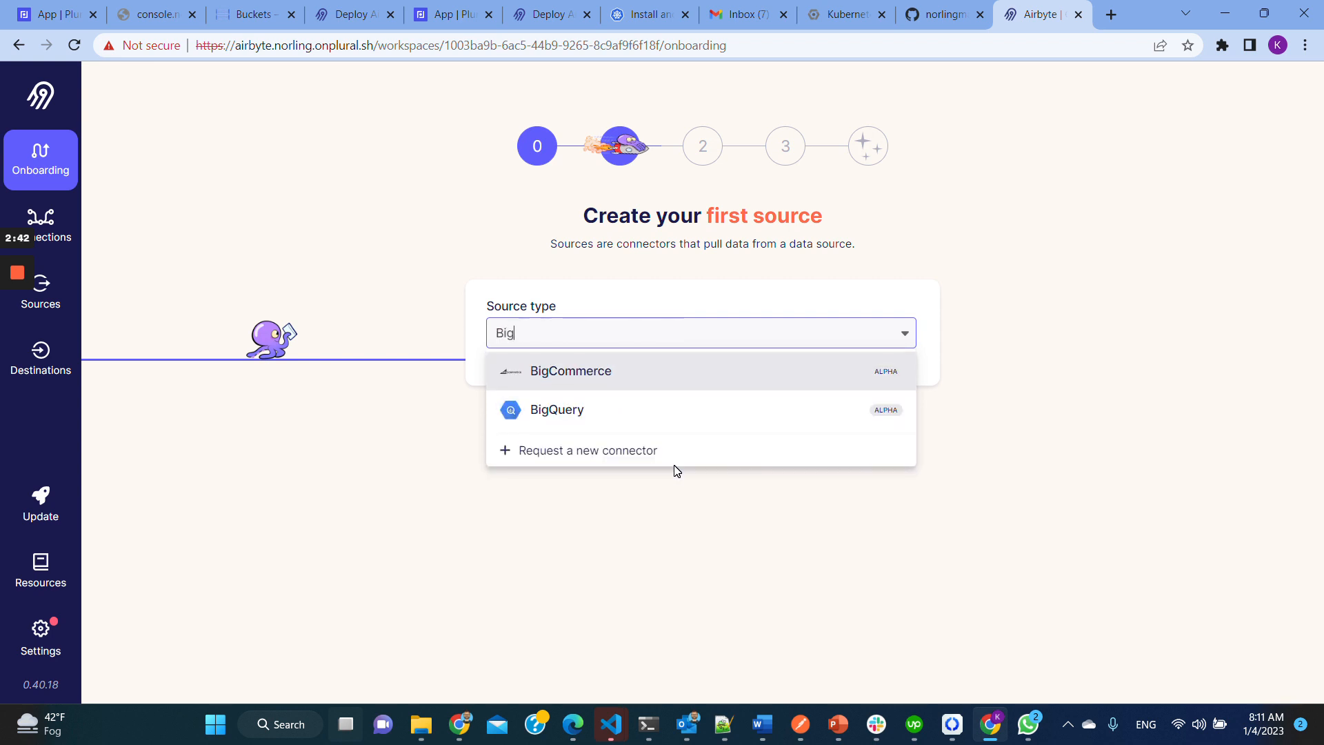
left_click(556, 410)
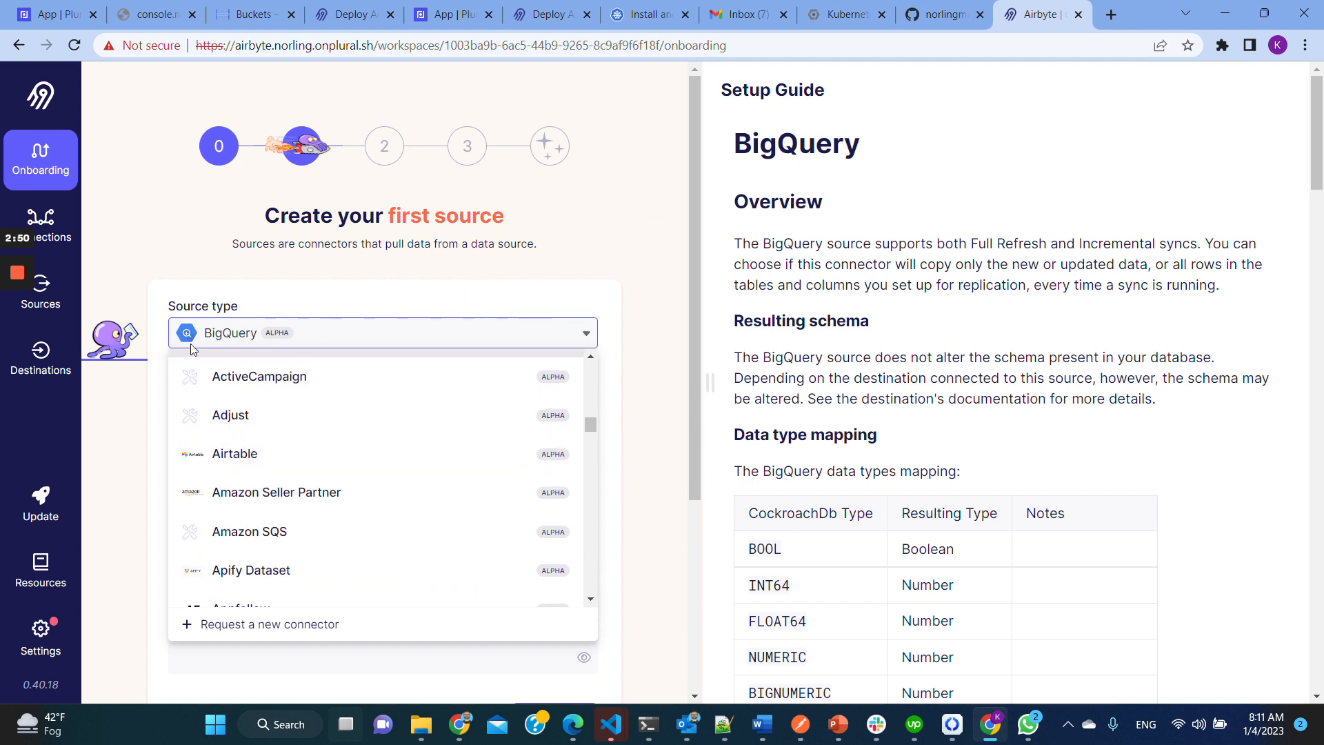
mouse_move(302, 279)
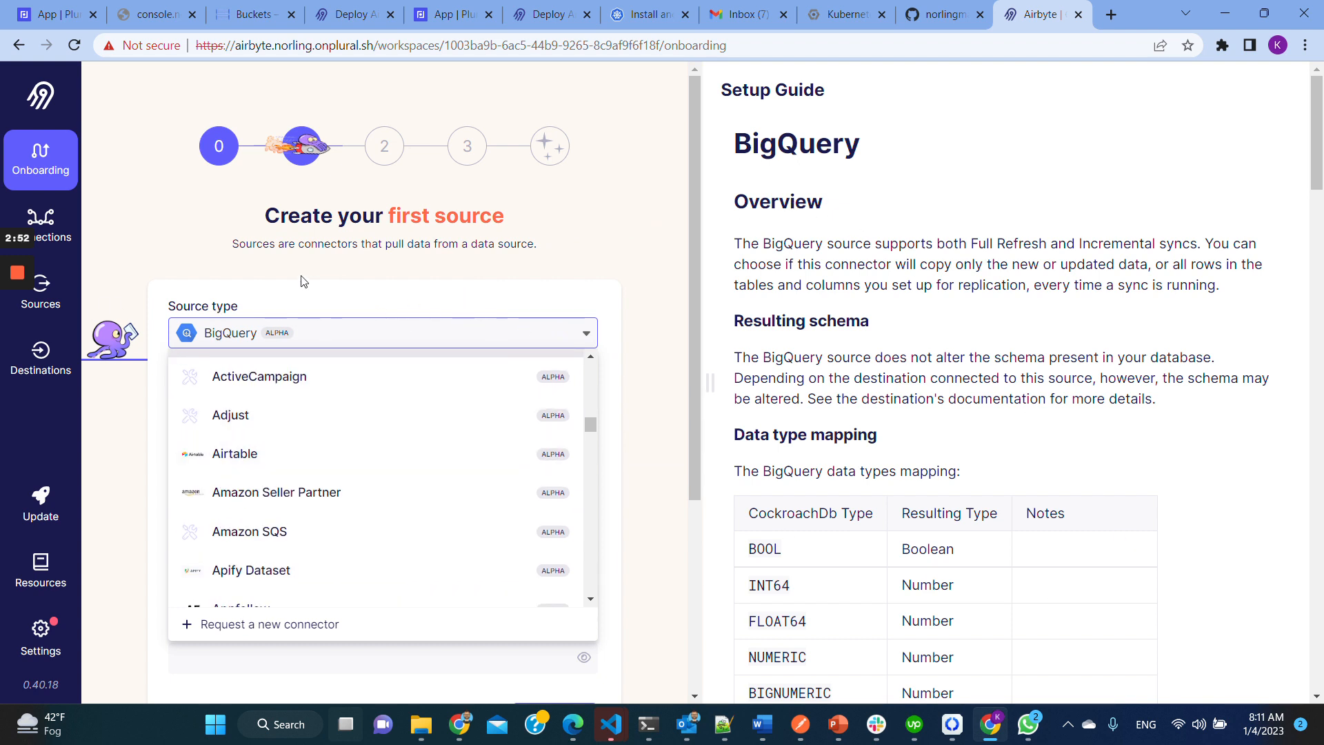